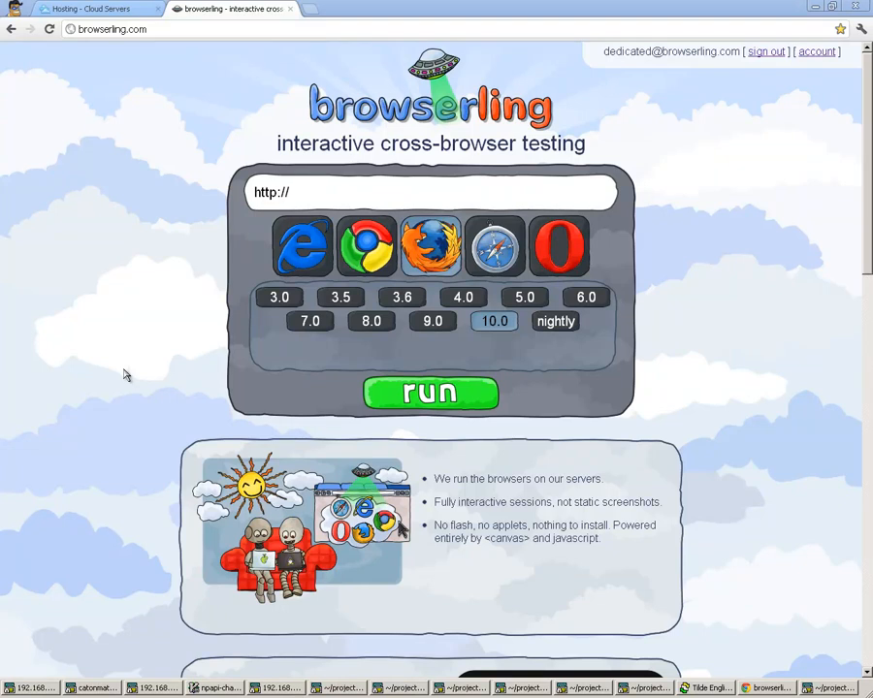
mouse_move(159, 227)
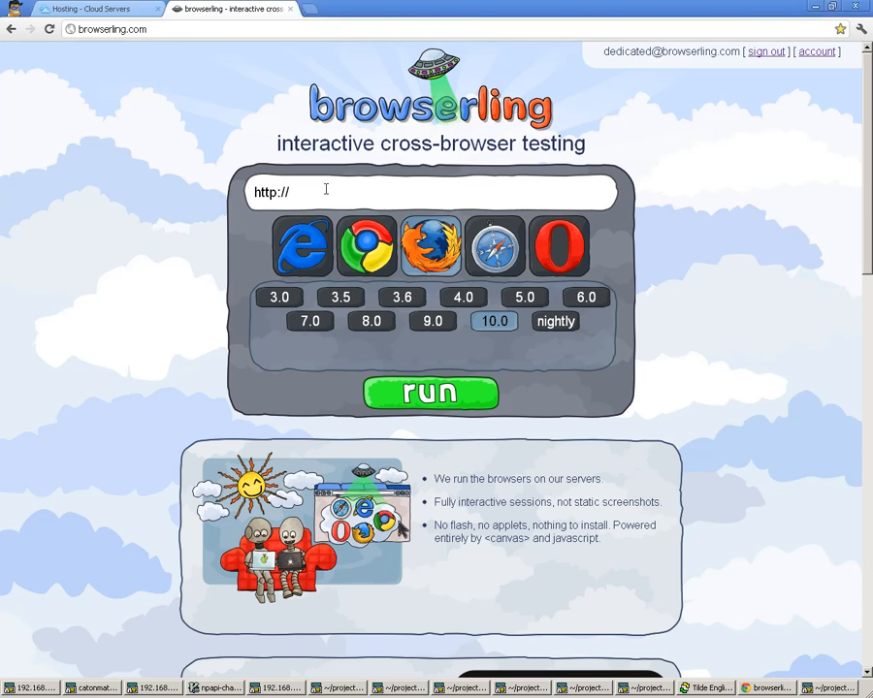
Enter reddit.com as the address to test
text(reddit.com)
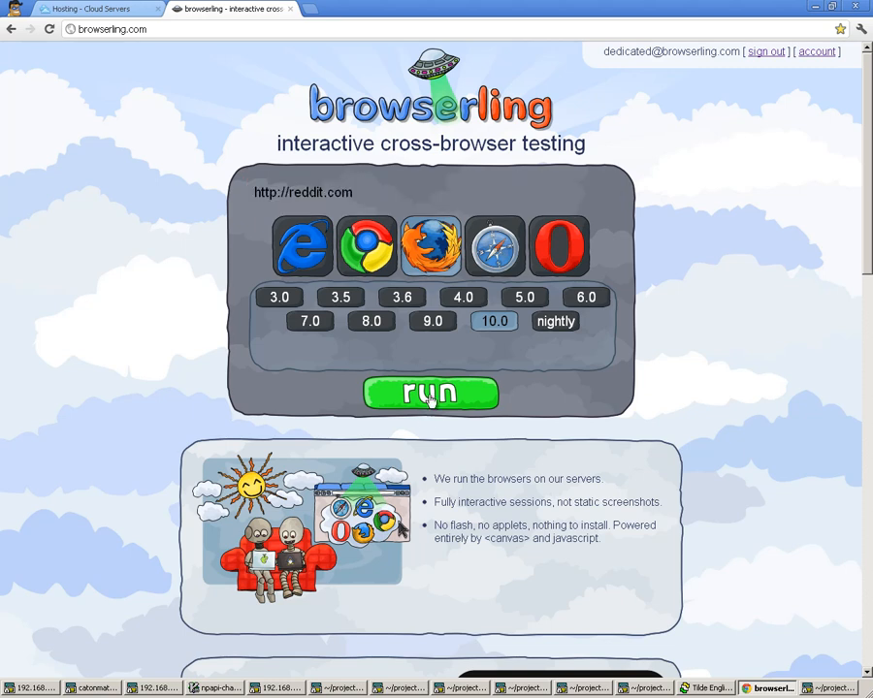
Launch the remote session so the Windows desktop with reddit.com loads
click(430, 392)
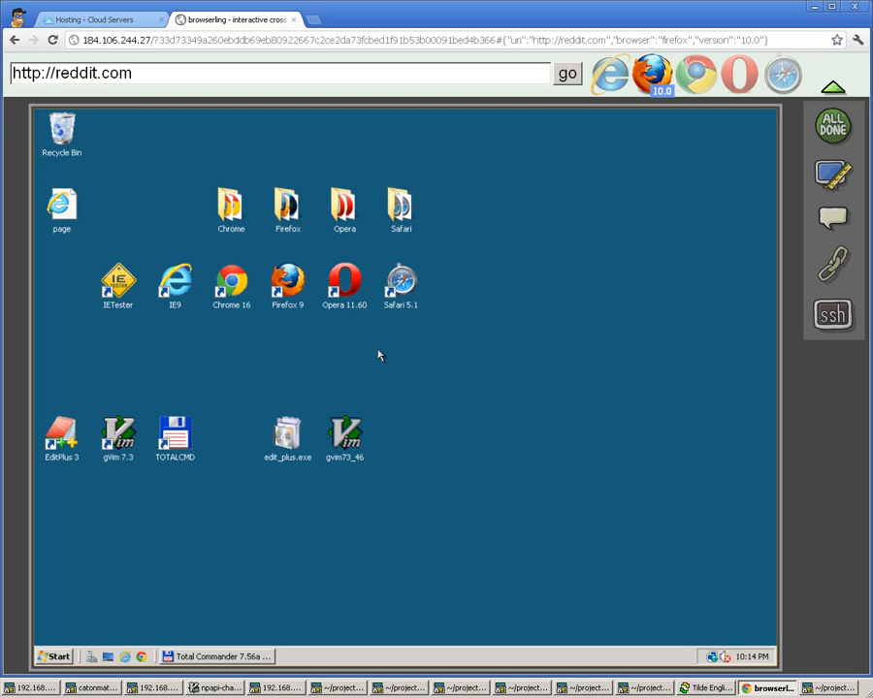
mouse_move(217, 373)
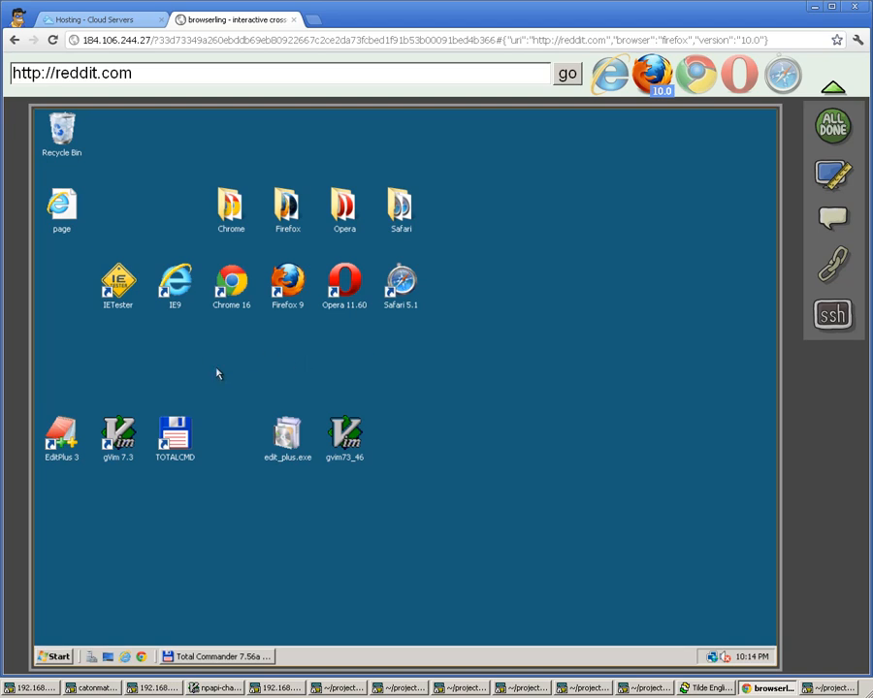
mouse_move(229, 207)
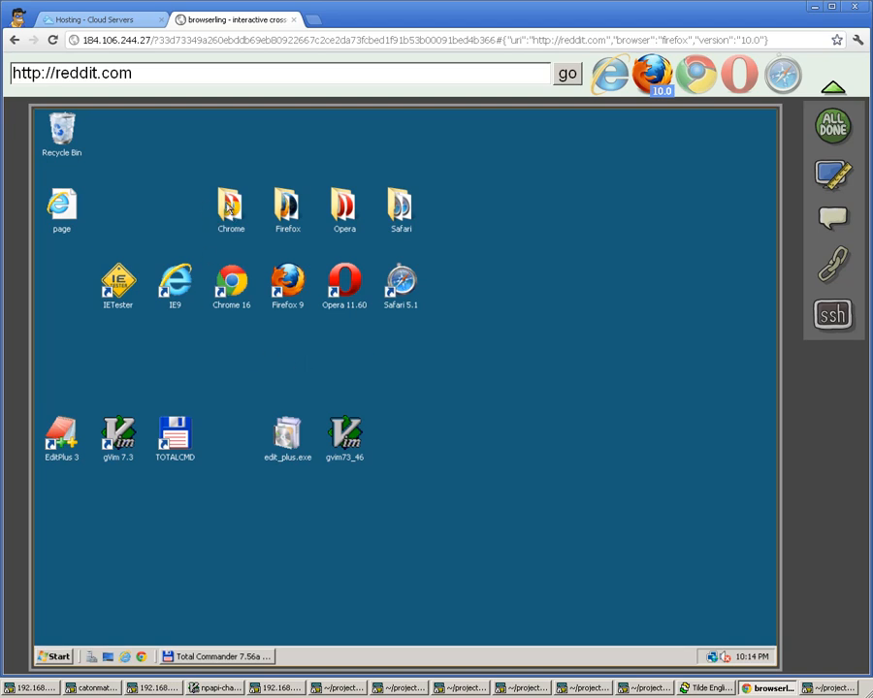
Browse the Chrome versions folder, checking the Chrome Canary and Chrome 11 shortcuts
double_click(230, 204)
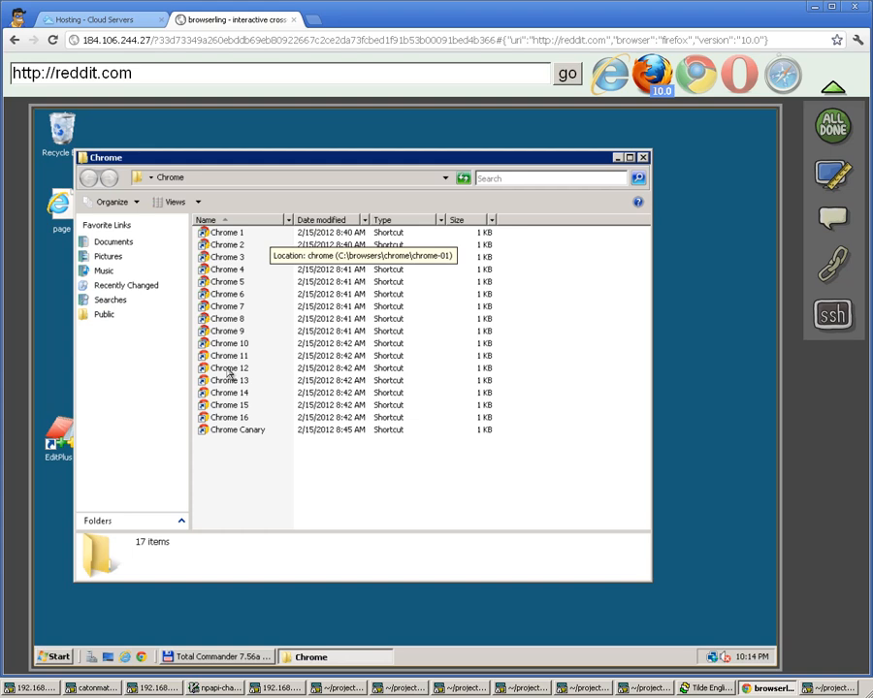
click(236, 431)
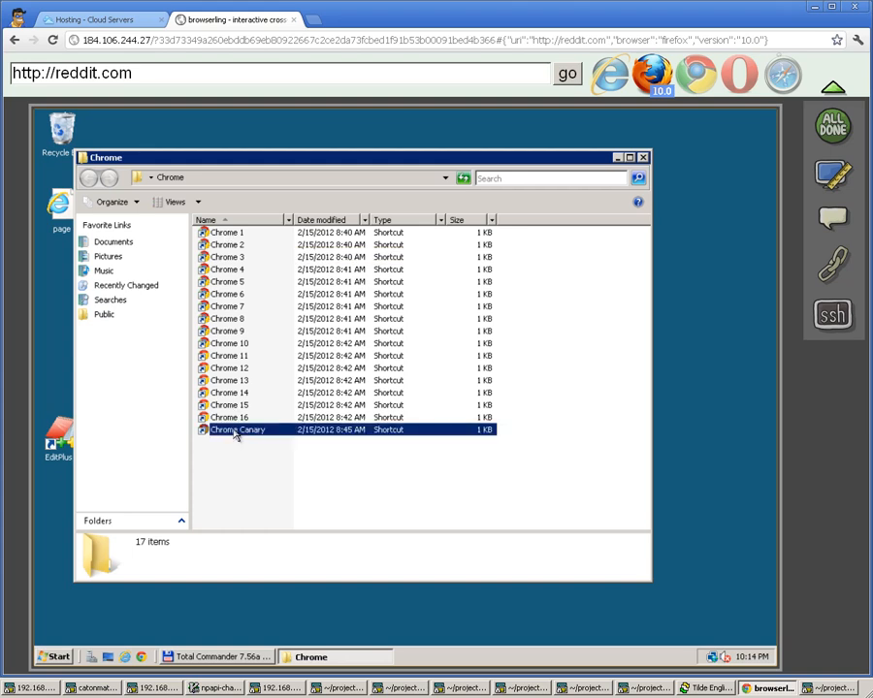
click(229, 355)
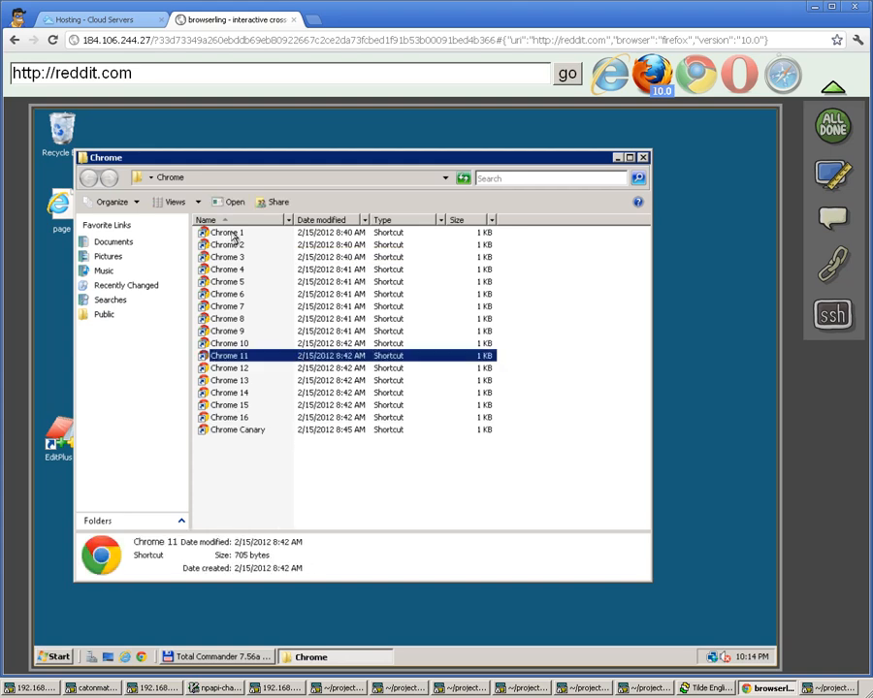
double_click(229, 355)
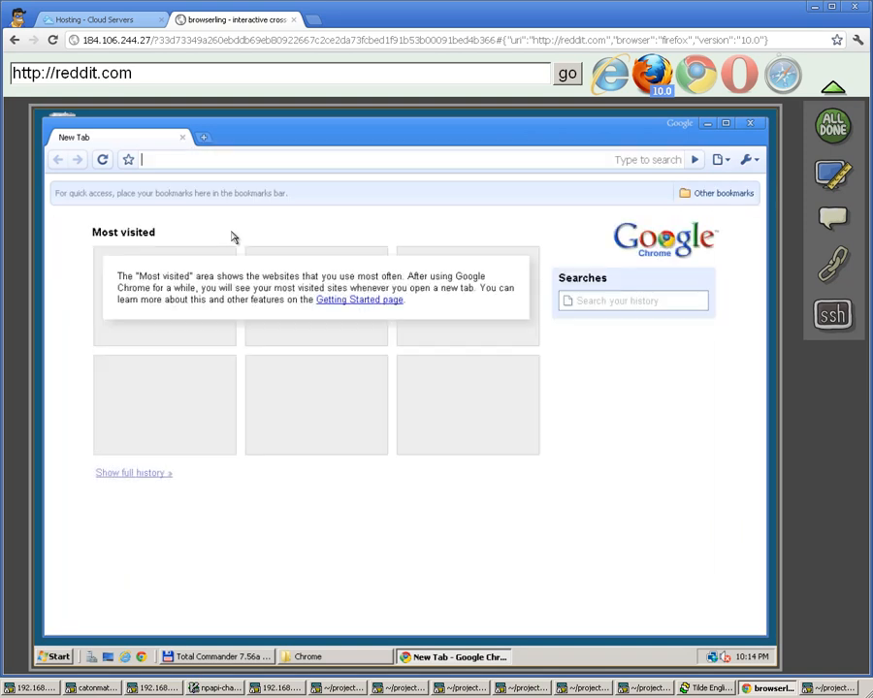
mouse_move(250, 241)
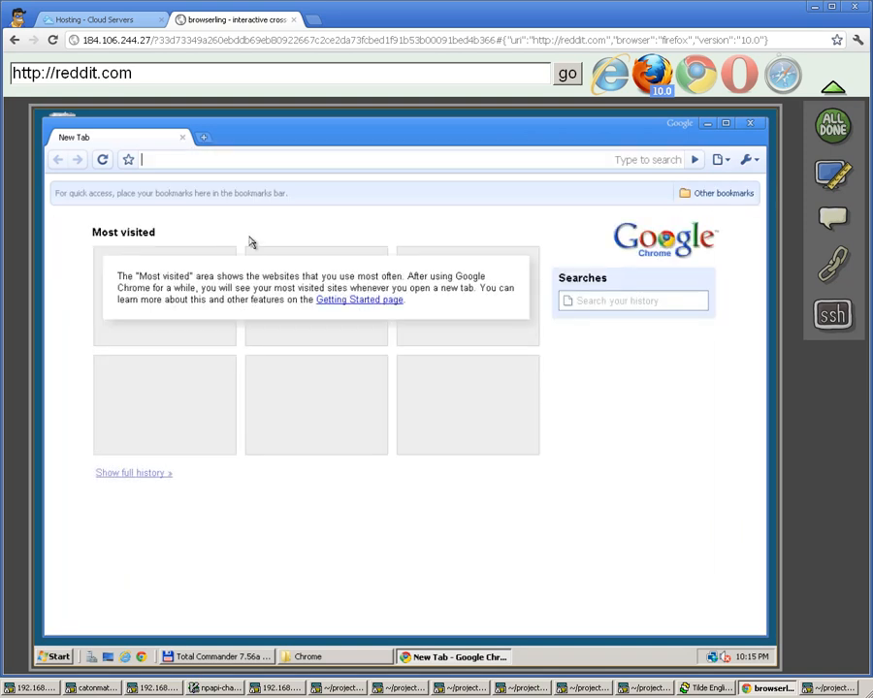
mouse_move(254, 231)
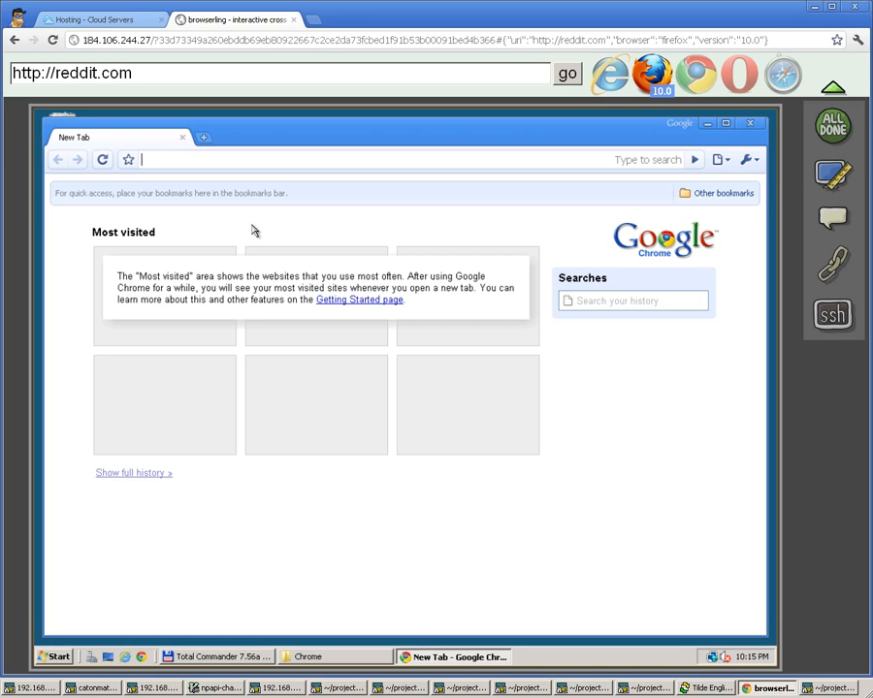
click(745, 159)
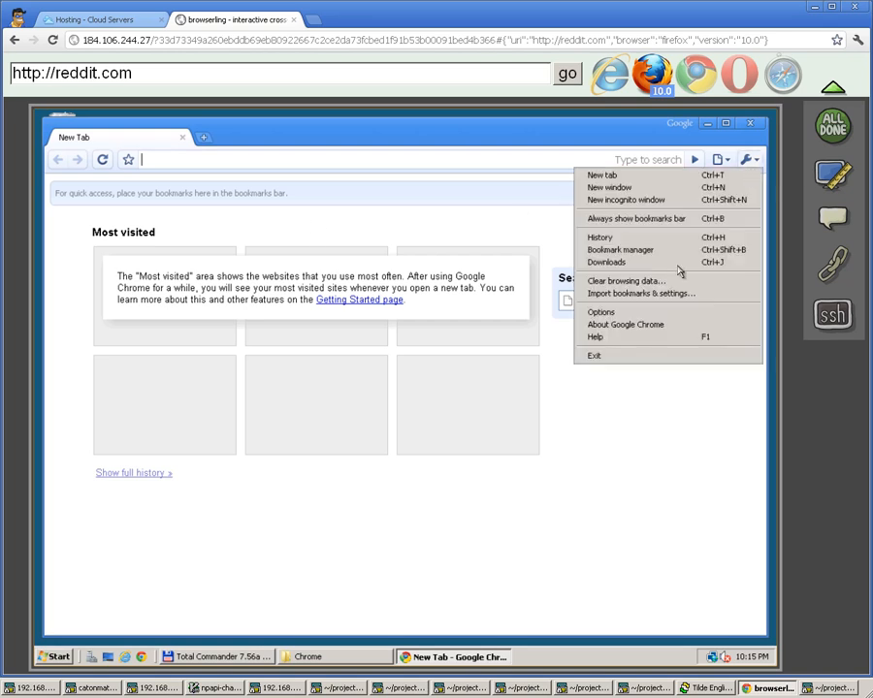
mouse_move(625, 326)
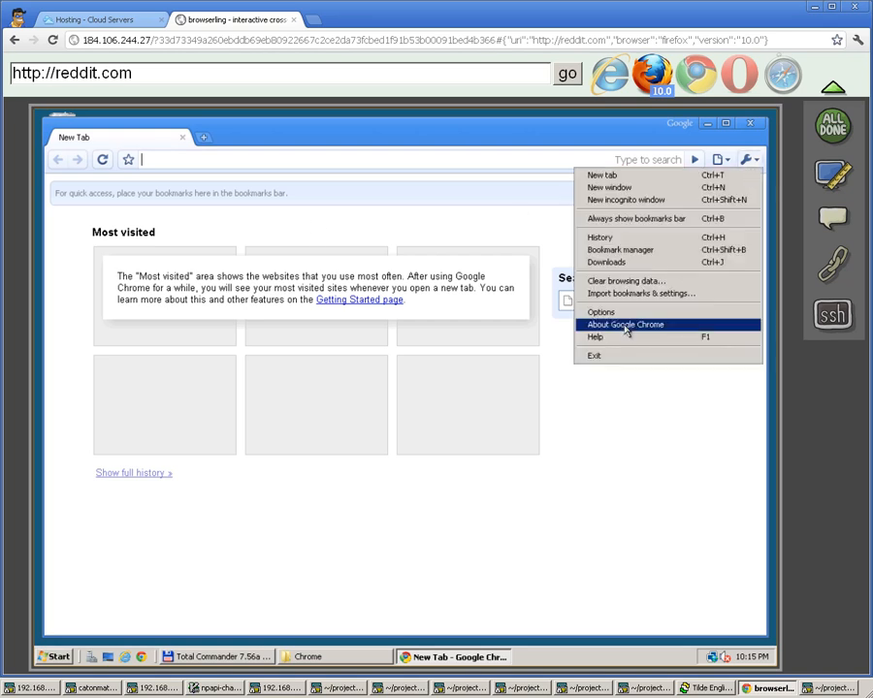
click(624, 326)
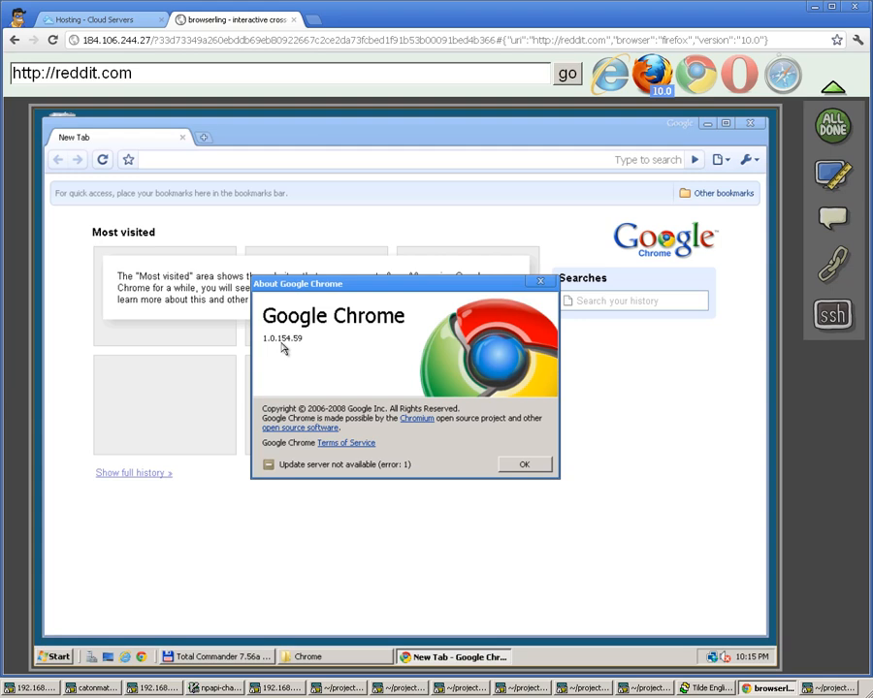
mouse_move(516, 471)
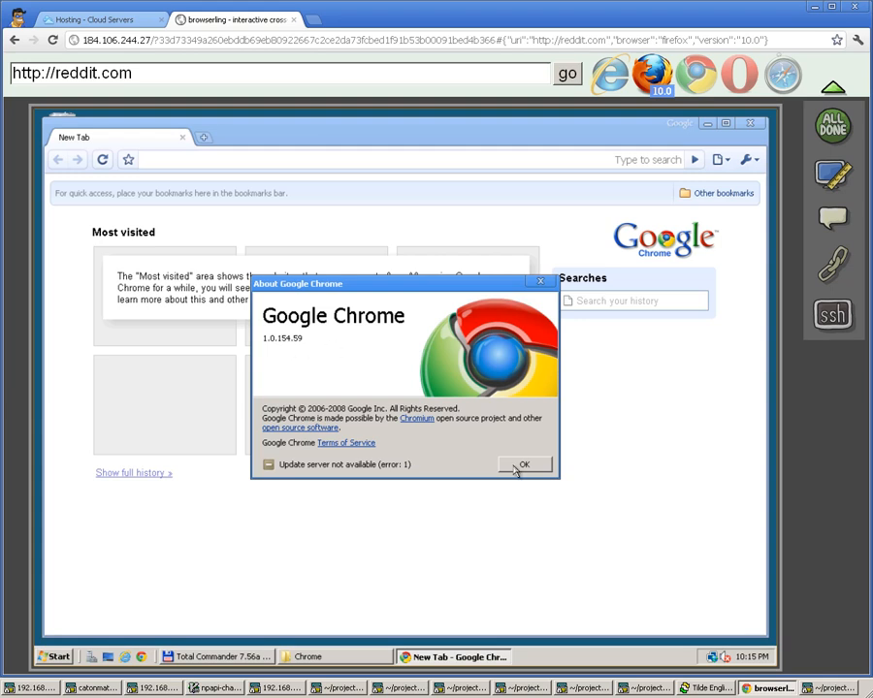
click(524, 466)
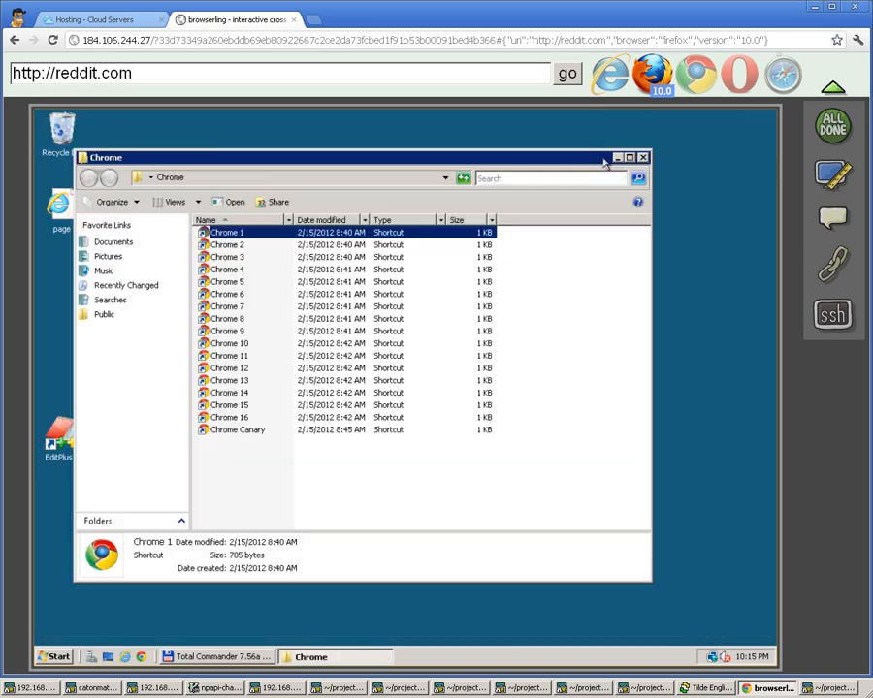
Switch to the Firefox versions folder and check the 3.6, 3, 4, 9 and Nightly shortcuts
click(642, 157)
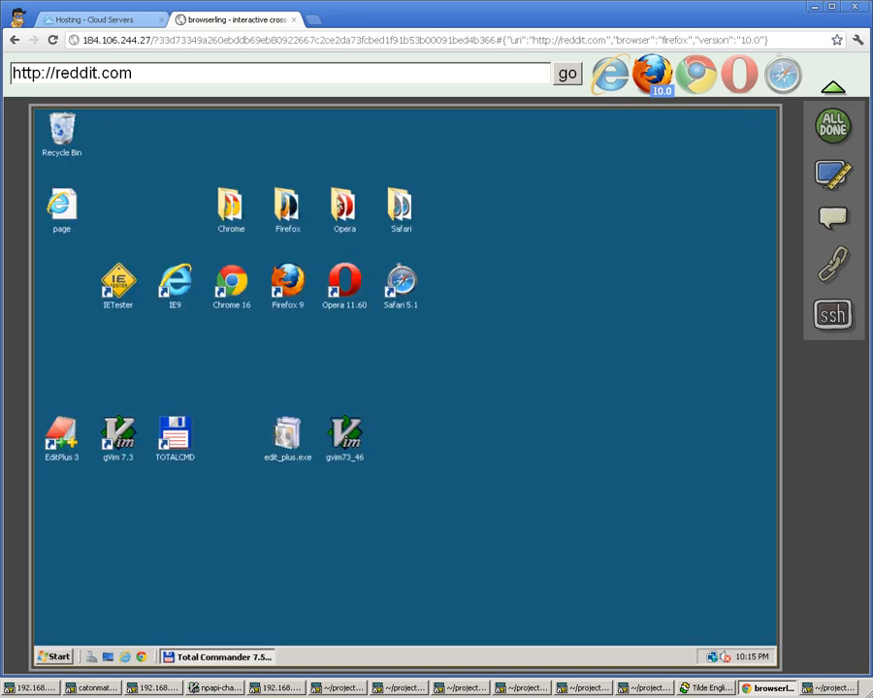
double_click(287, 209)
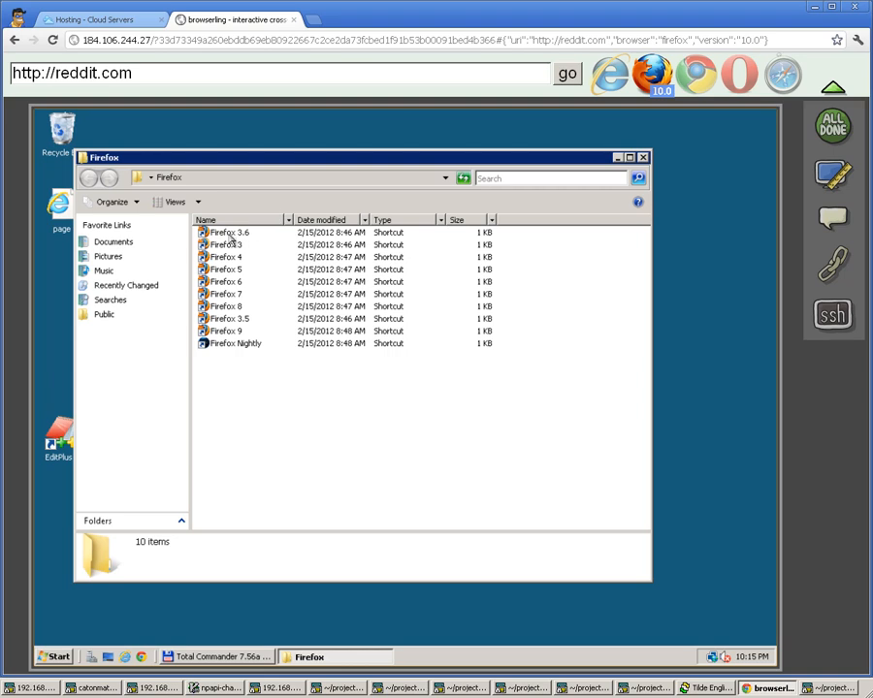
click(225, 233)
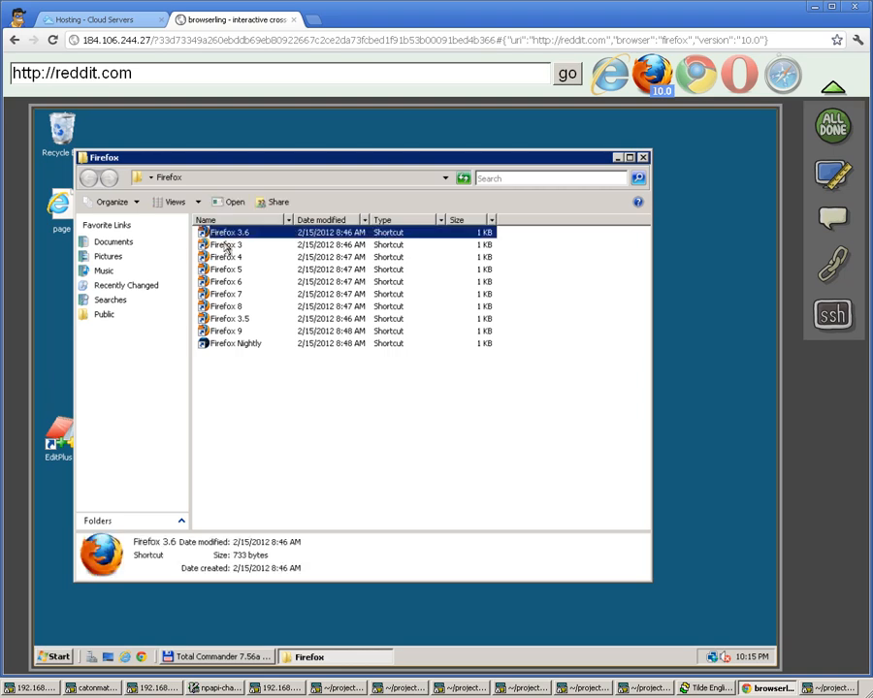
click(225, 245)
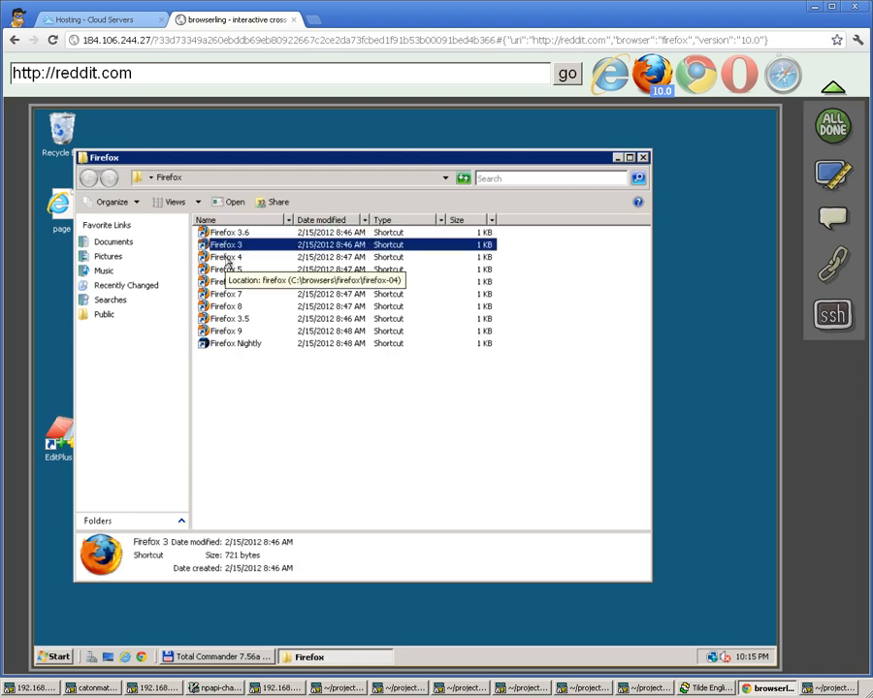
click(229, 256)
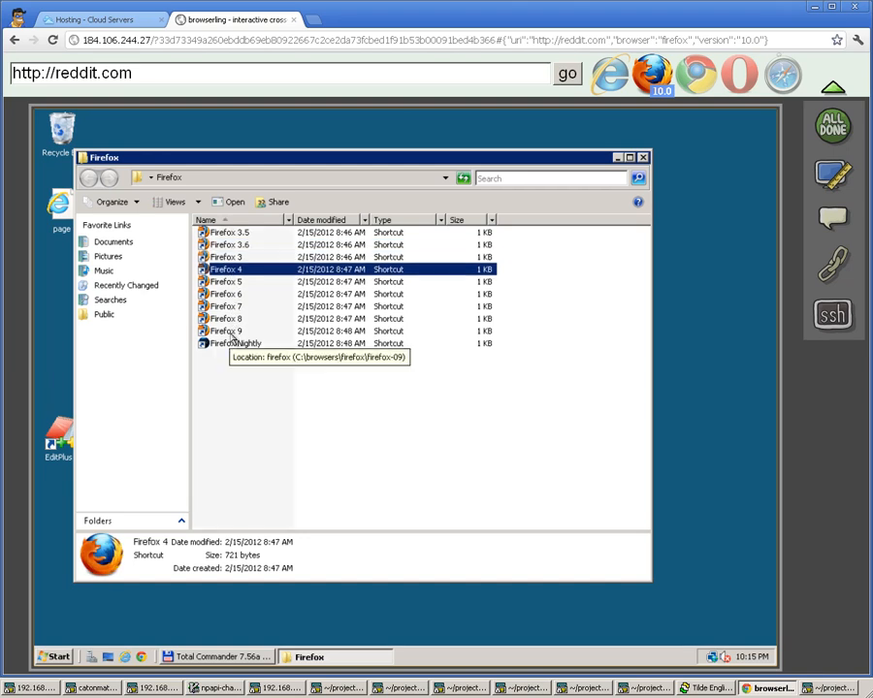
click(225, 329)
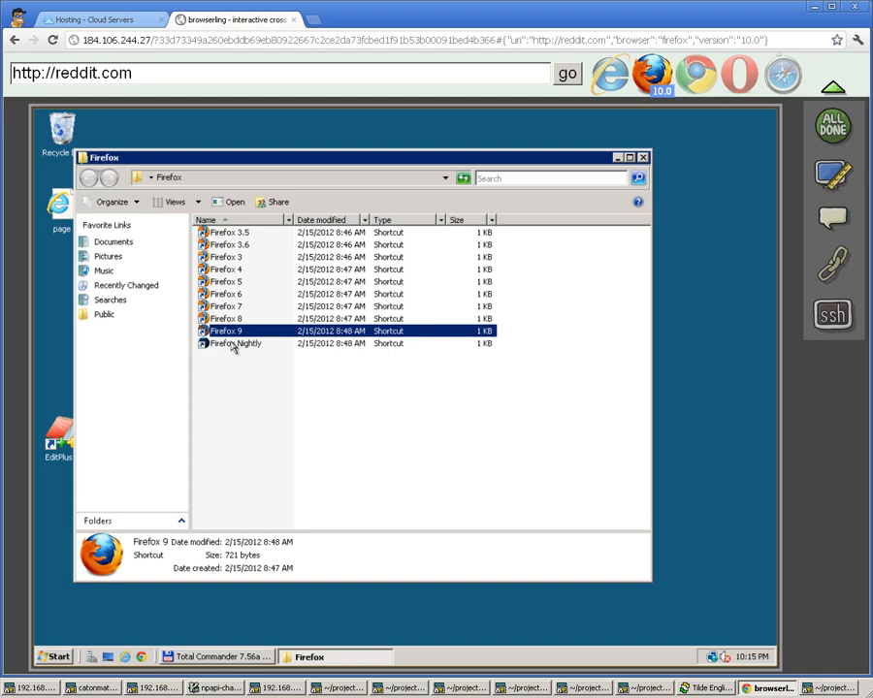
click(235, 343)
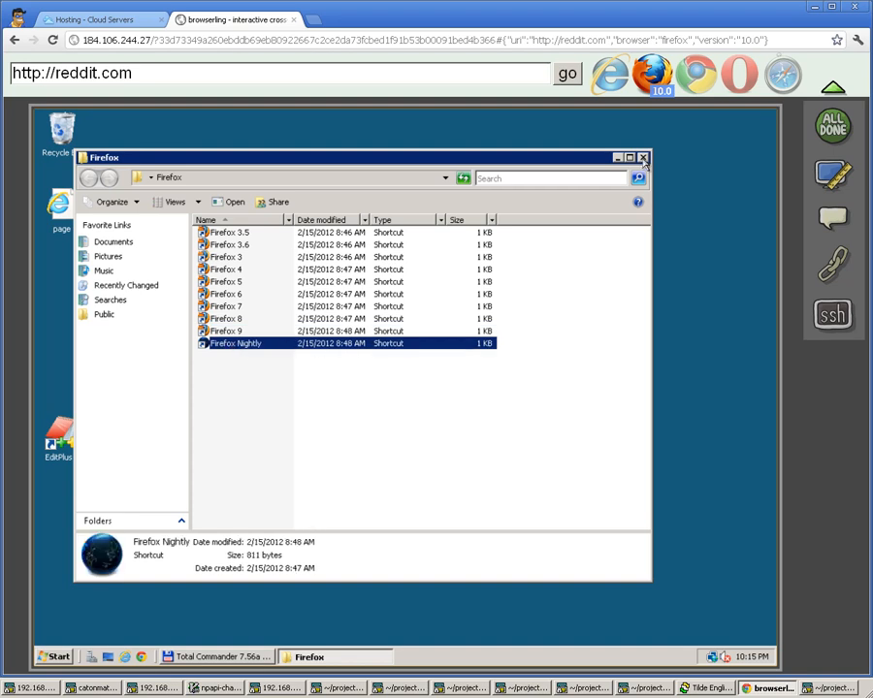
Switch to the Opera versions folder and check the 10.50, 11.50, 11.60 and further shortcuts
click(642, 157)
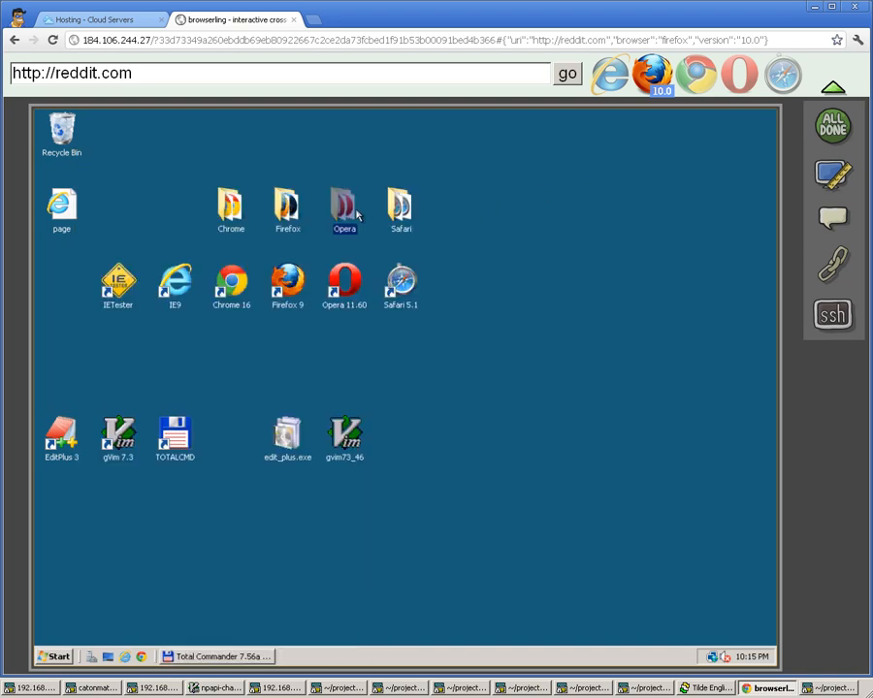
double_click(345, 204)
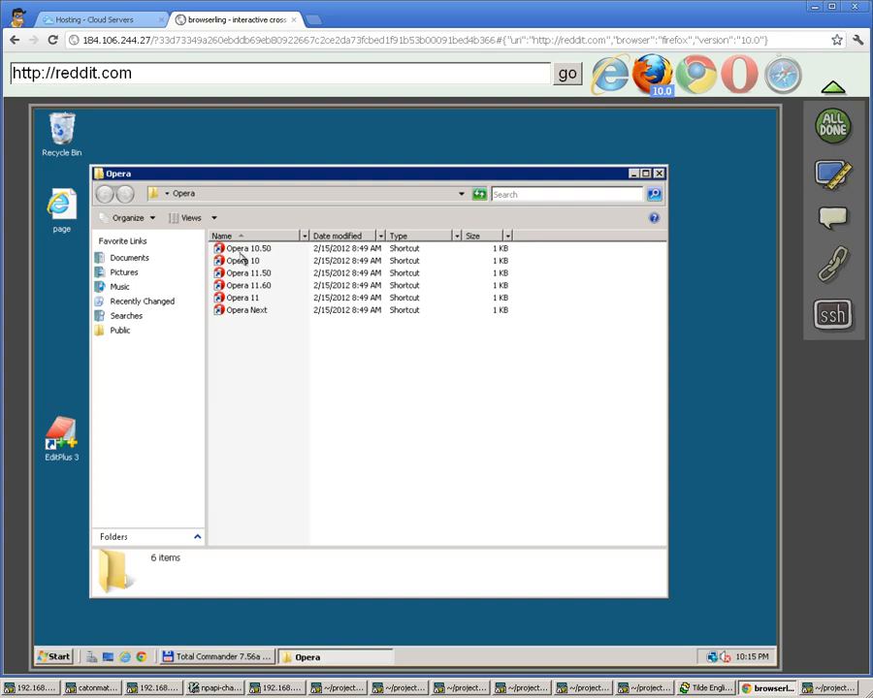
click(243, 260)
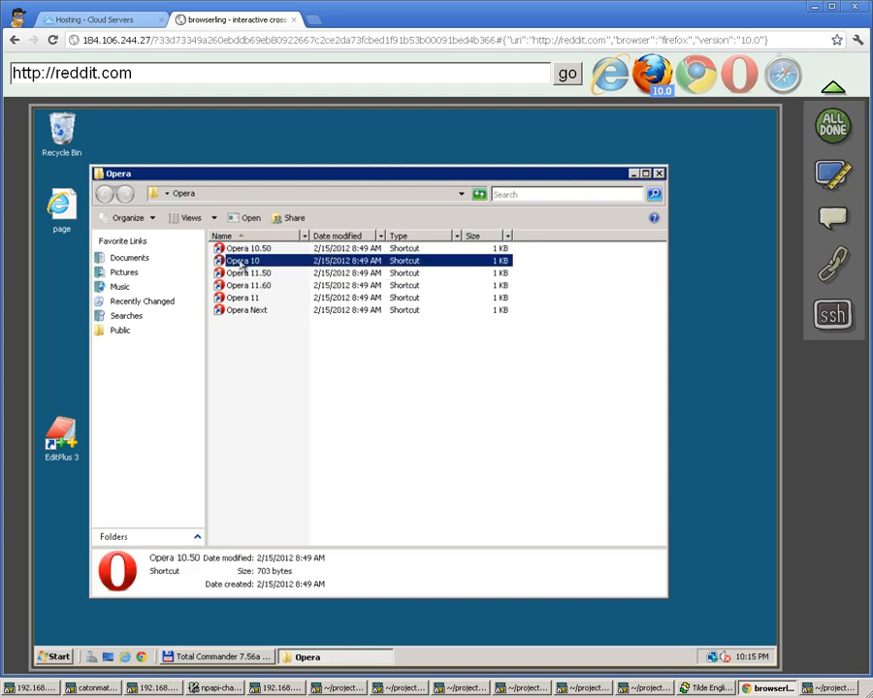
click(248, 272)
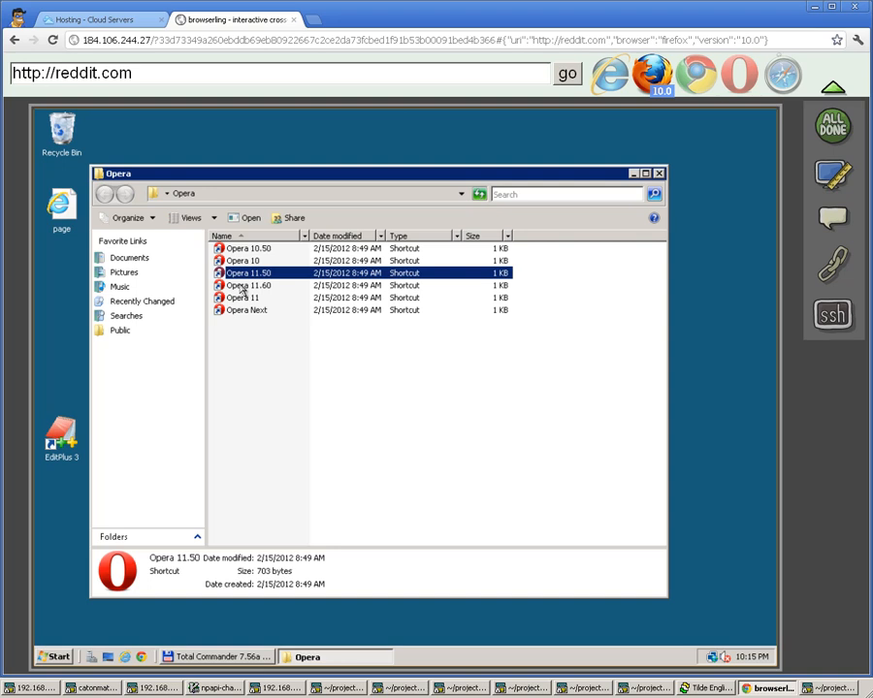
click(248, 286)
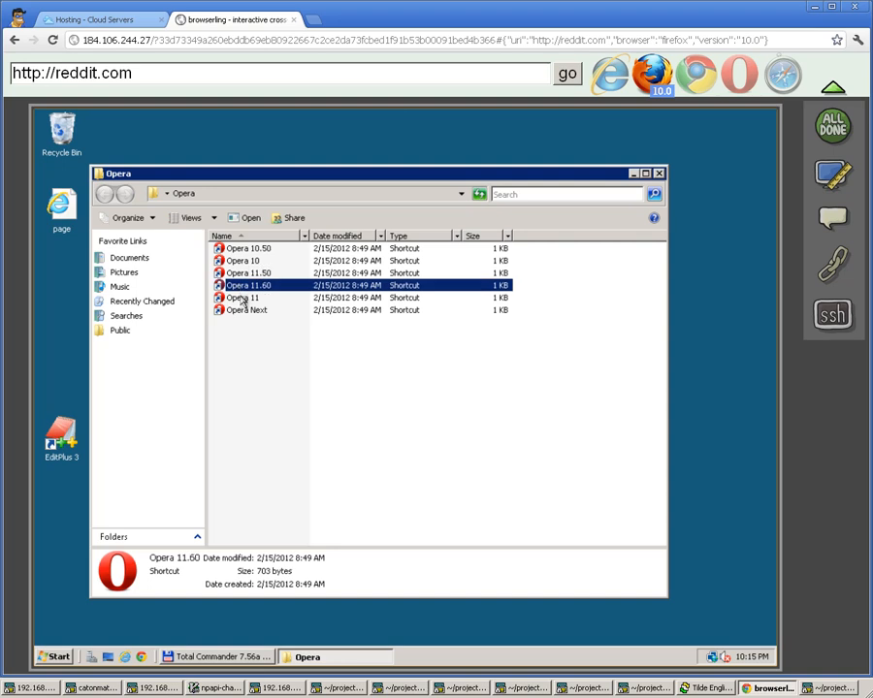
click(245, 311)
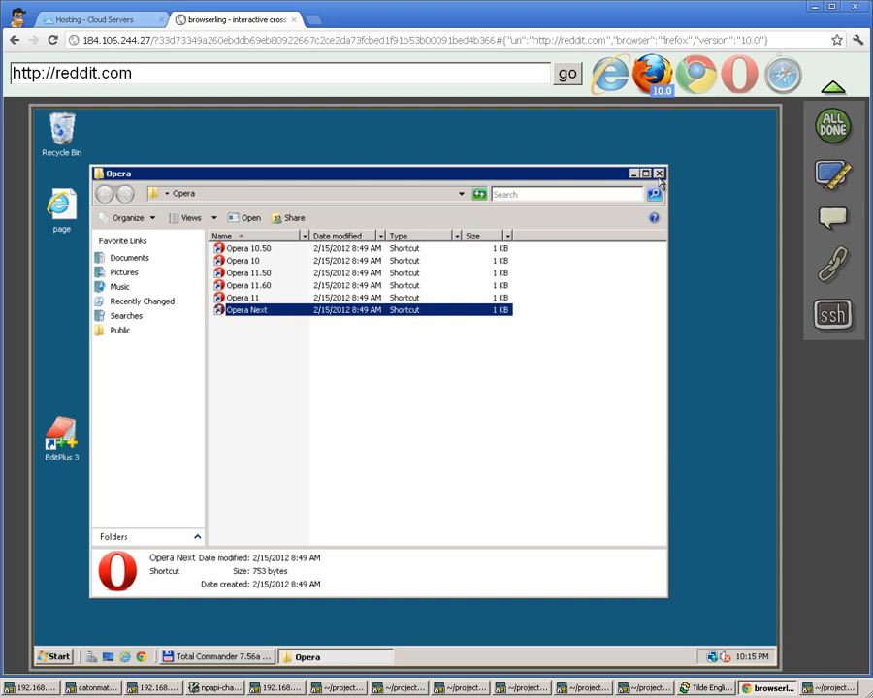
Switch to the Safari folder, check Safari 5.1 and 5.0.5, and return to the desktop
click(659, 173)
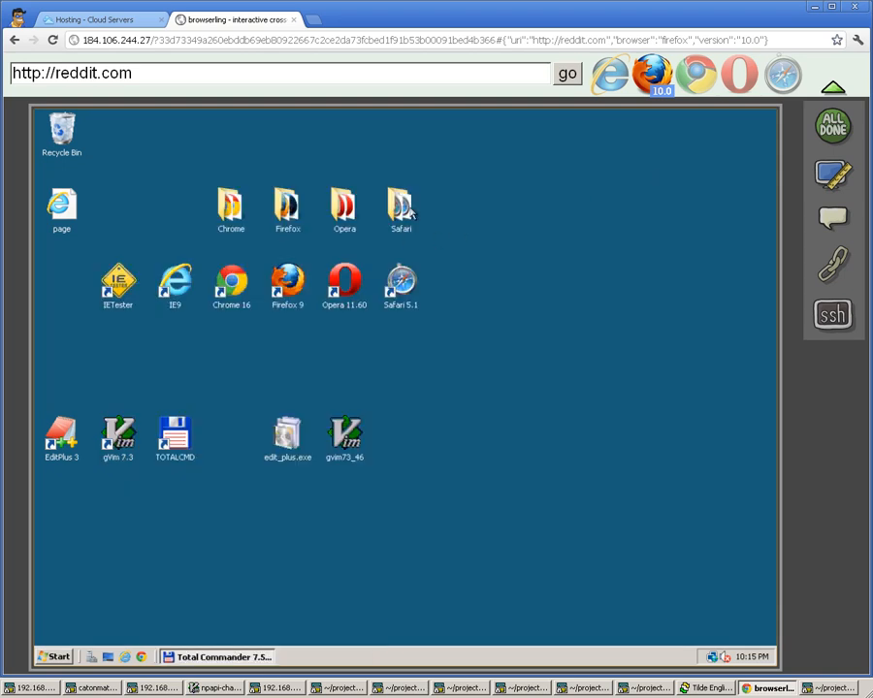
double_click(399, 204)
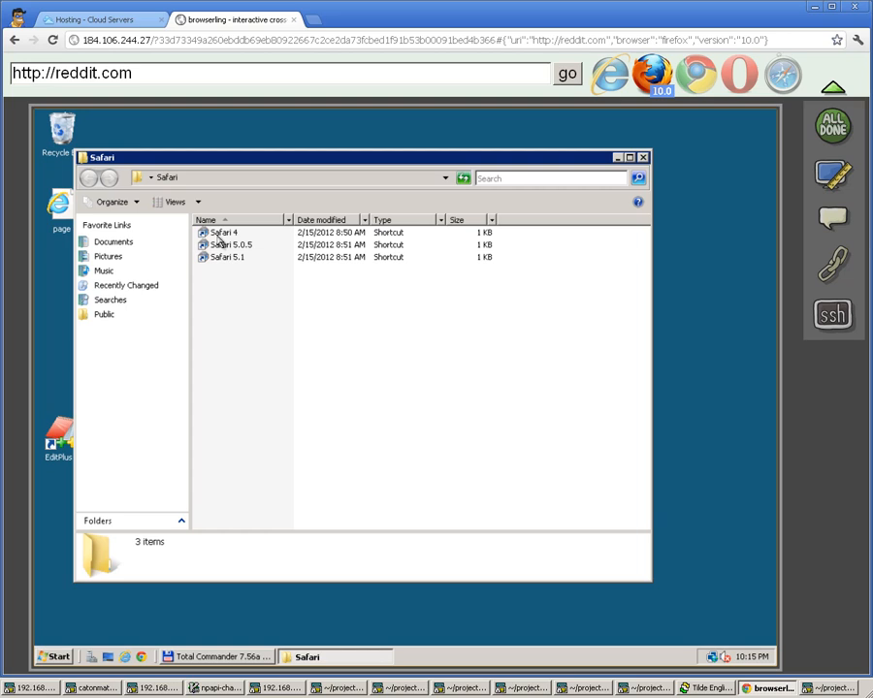
click(227, 256)
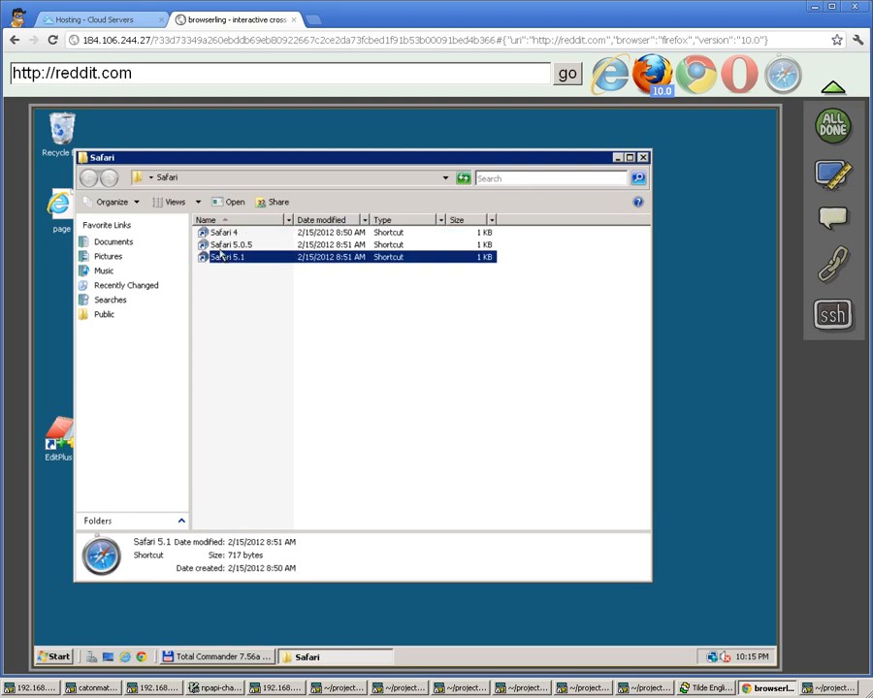
click(231, 244)
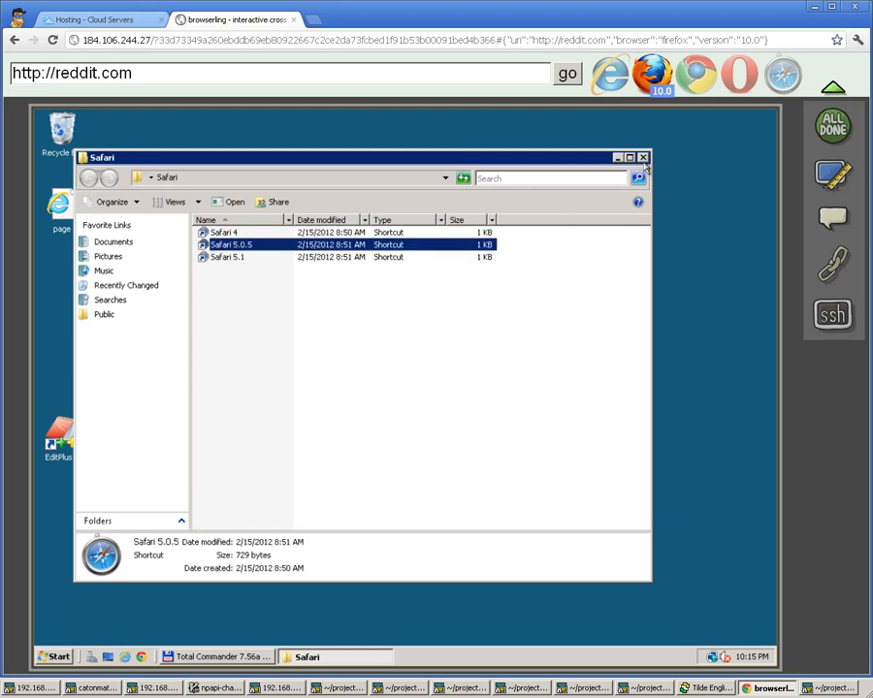
click(642, 157)
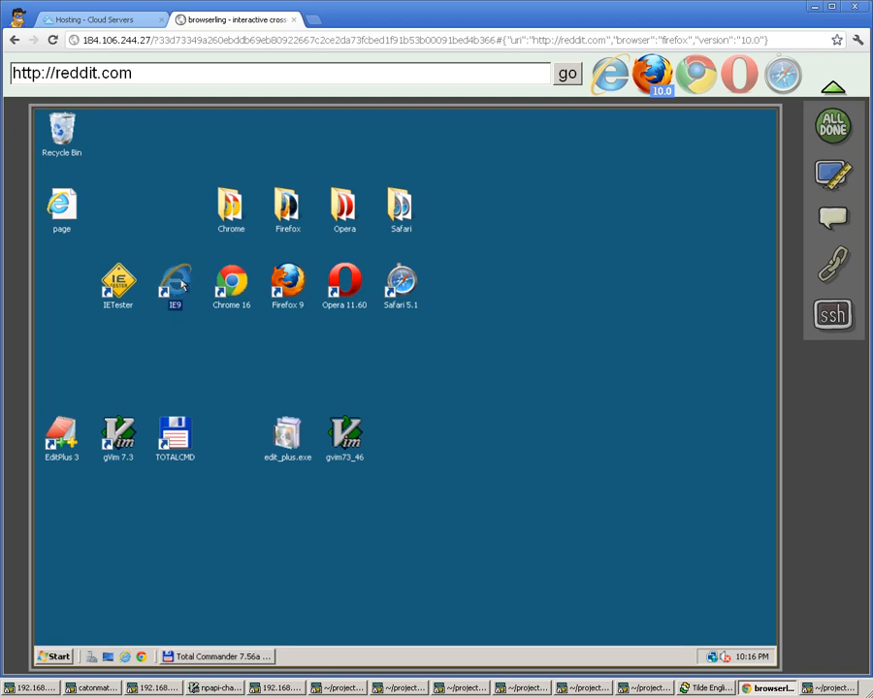
double_click(174, 281)
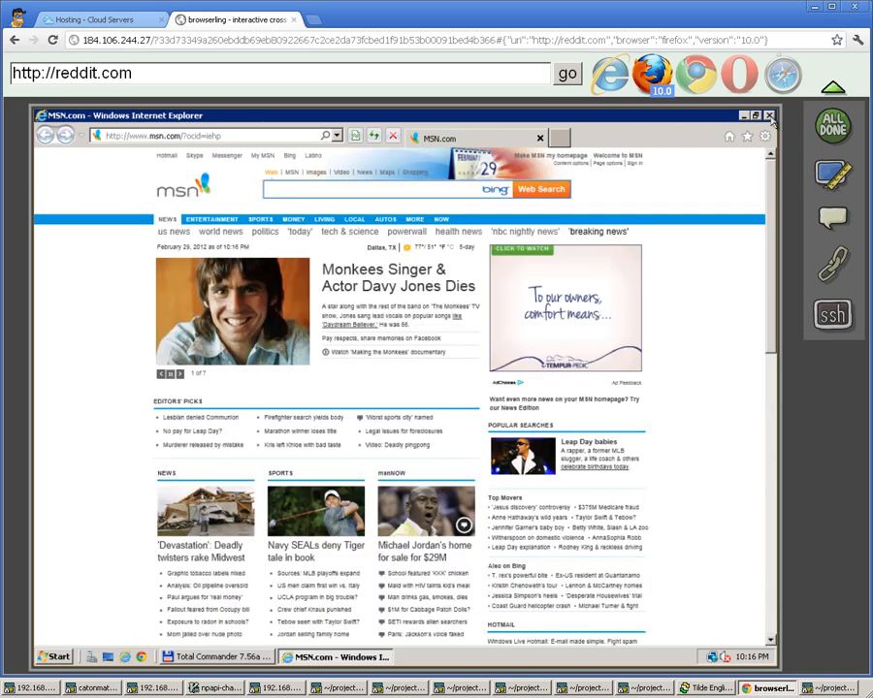
click(768, 115)
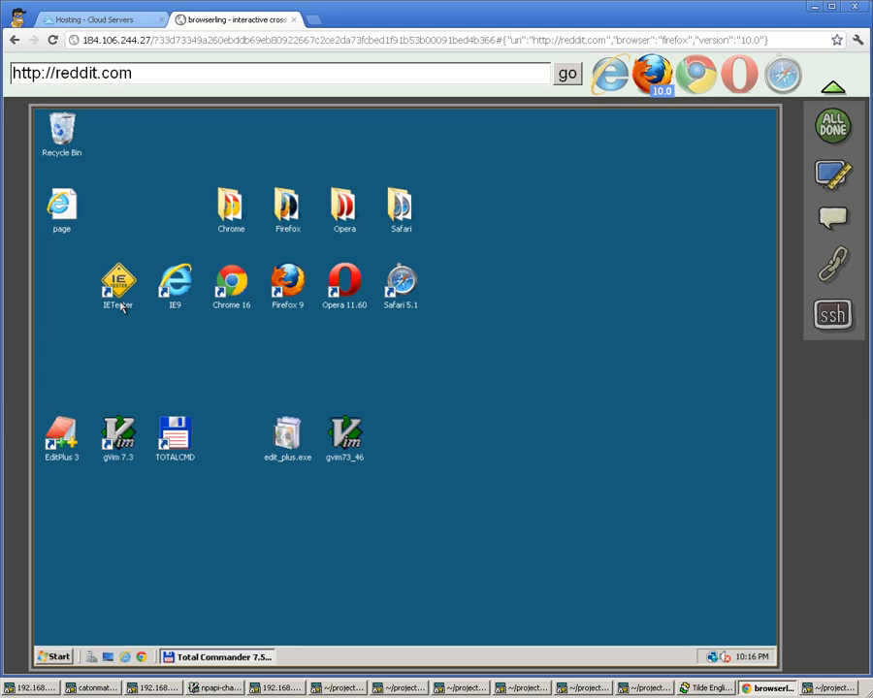
mouse_move(244, 365)
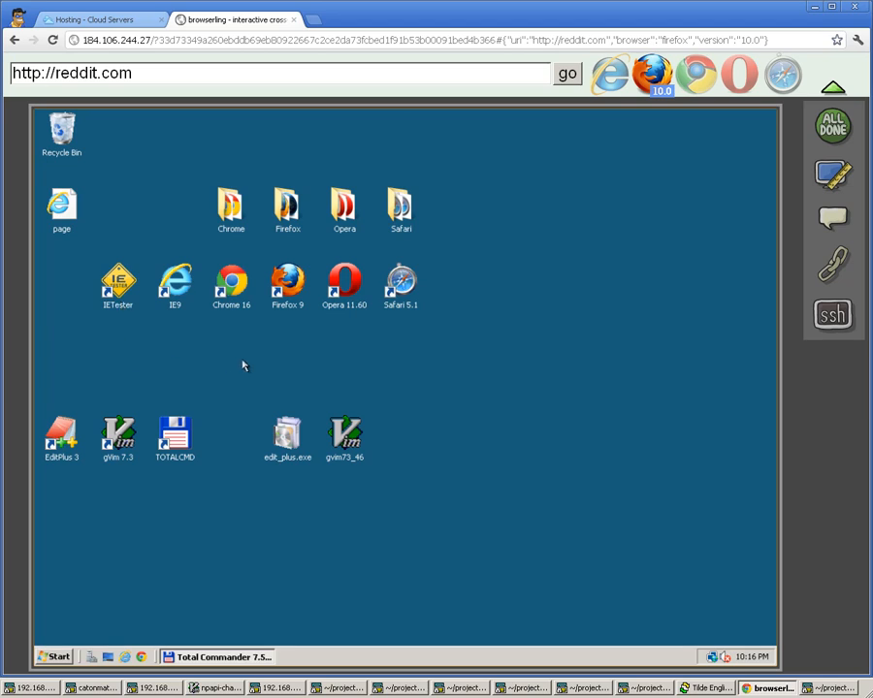
mouse_move(237, 469)
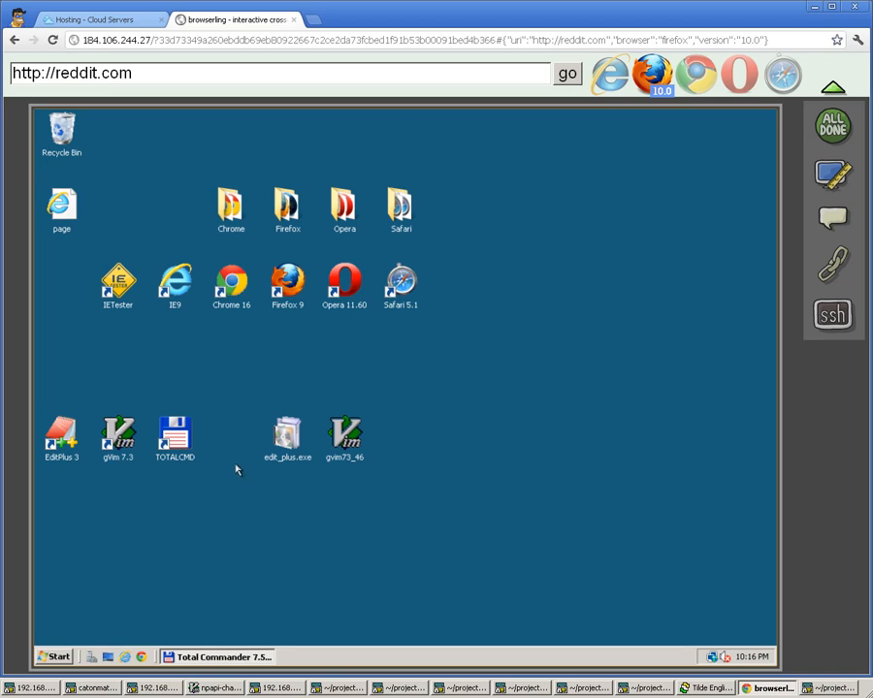
mouse_move(237, 466)
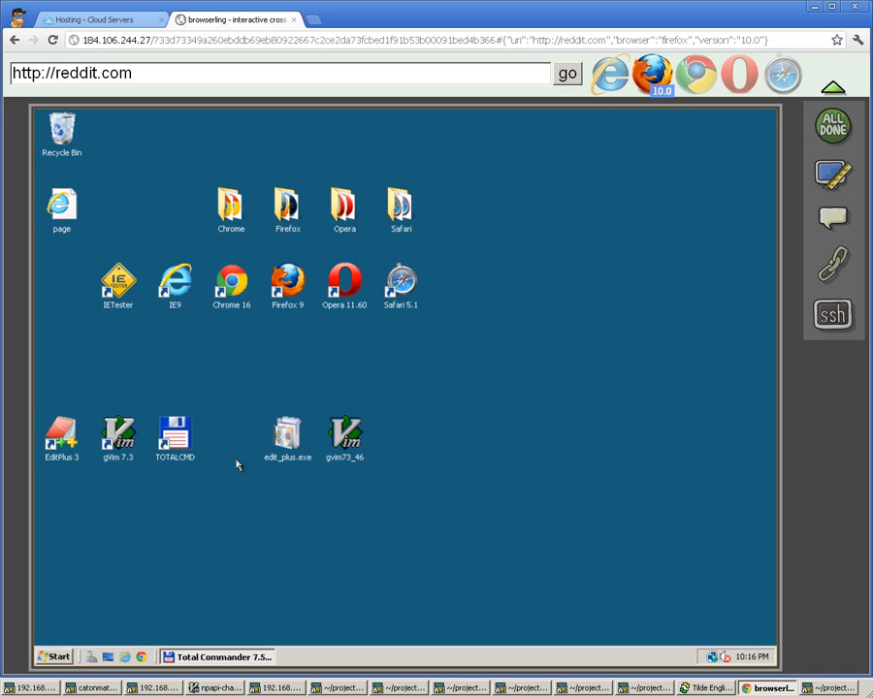
mouse_move(244, 462)
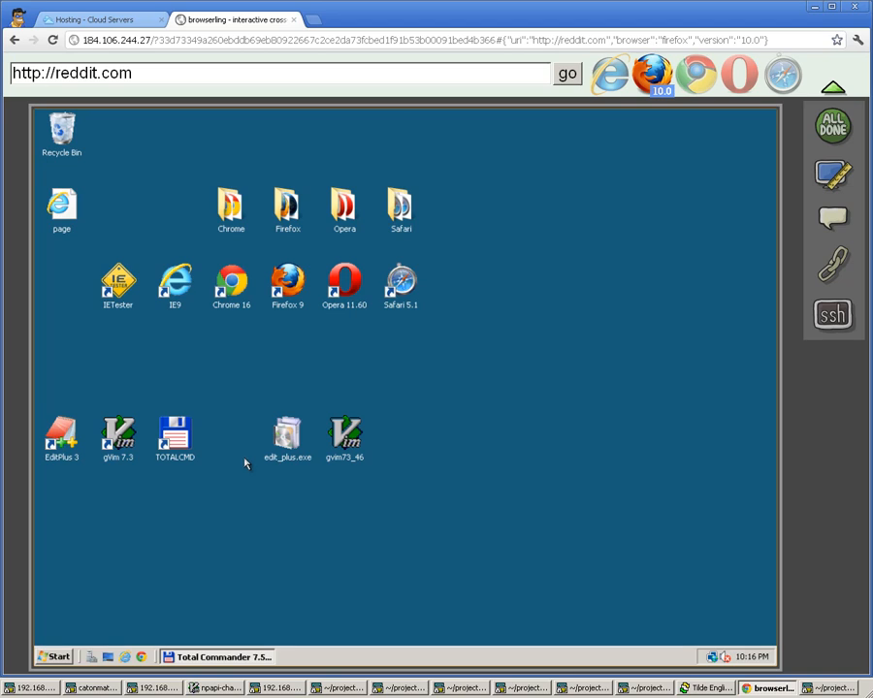
mouse_move(287, 444)
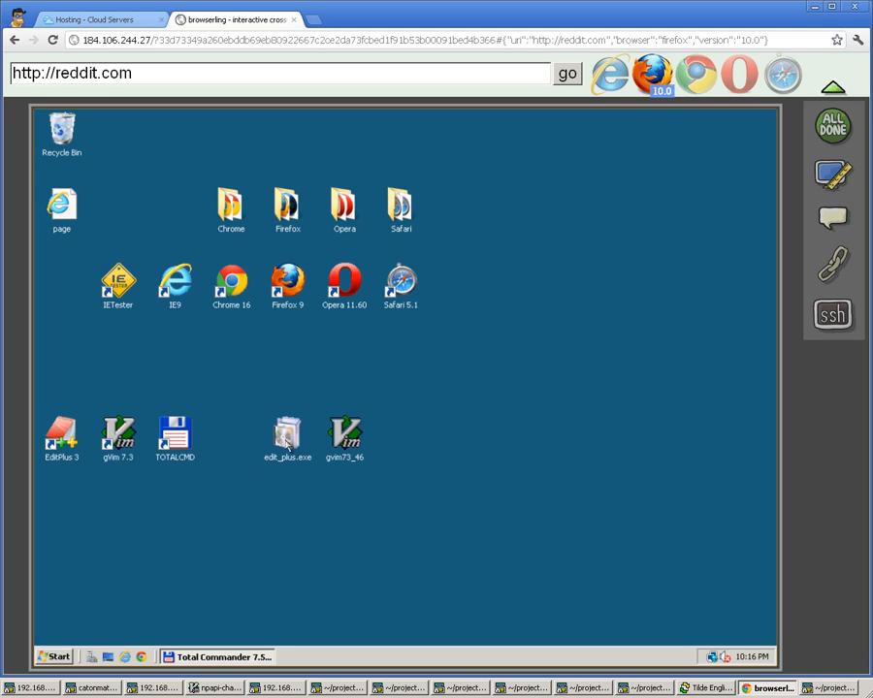
Run edit_plus.exe, accepting the security warning, license and evaluation notice, to get EditPlus running
double_click(288, 432)
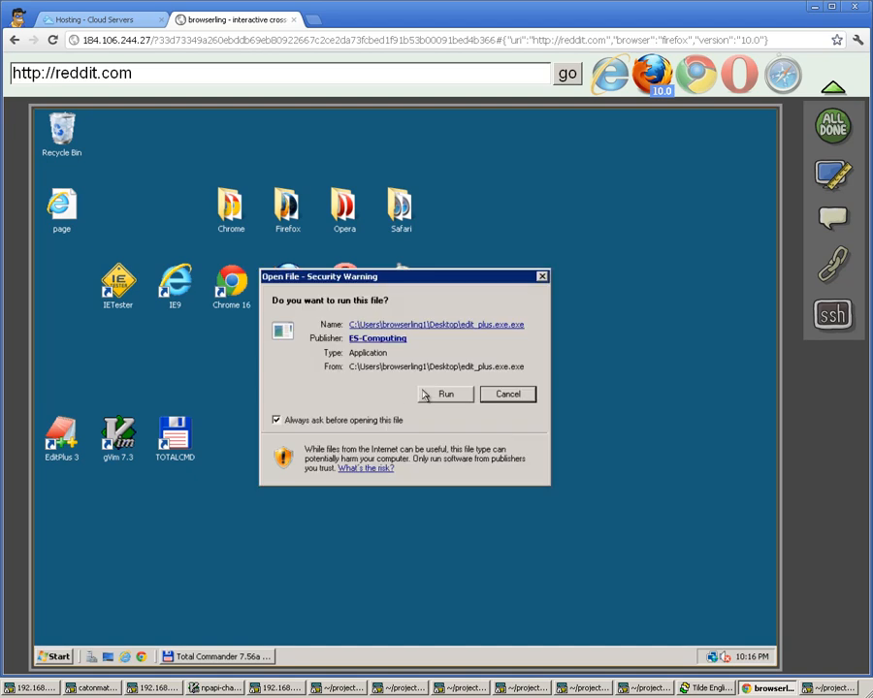
click(446, 394)
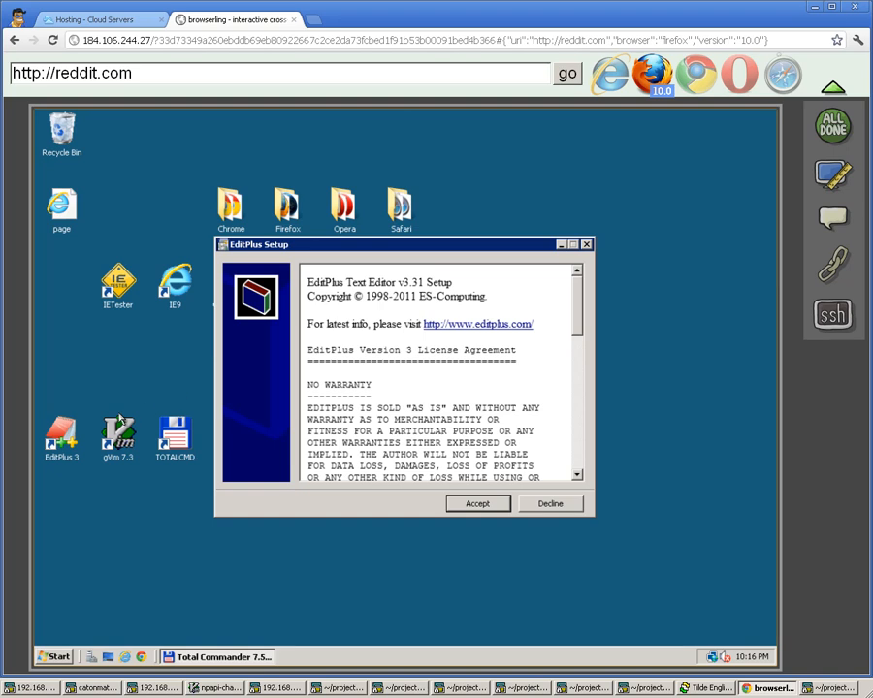
click(478, 504)
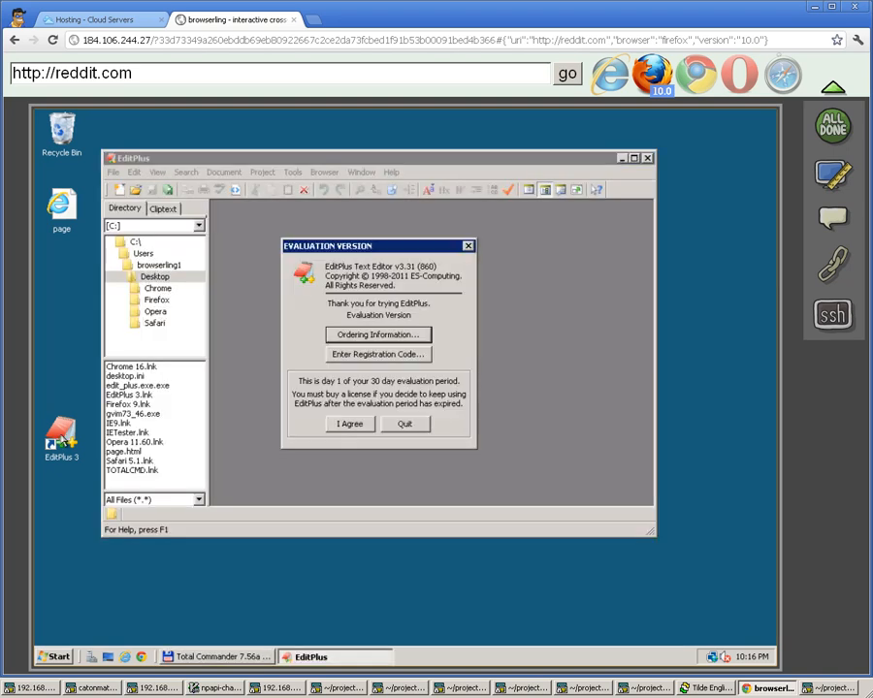
click(349, 423)
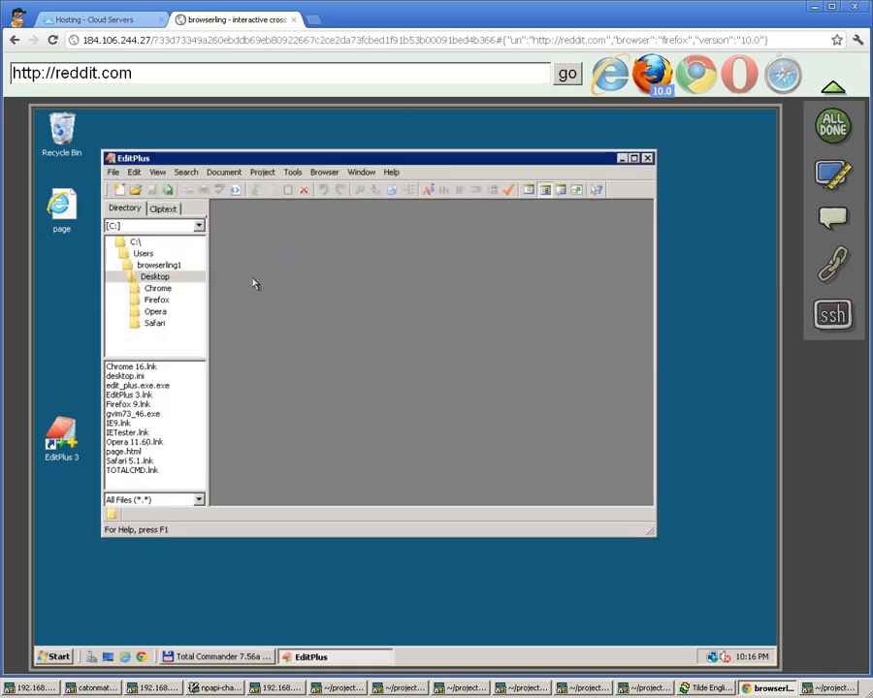
mouse_move(308, 258)
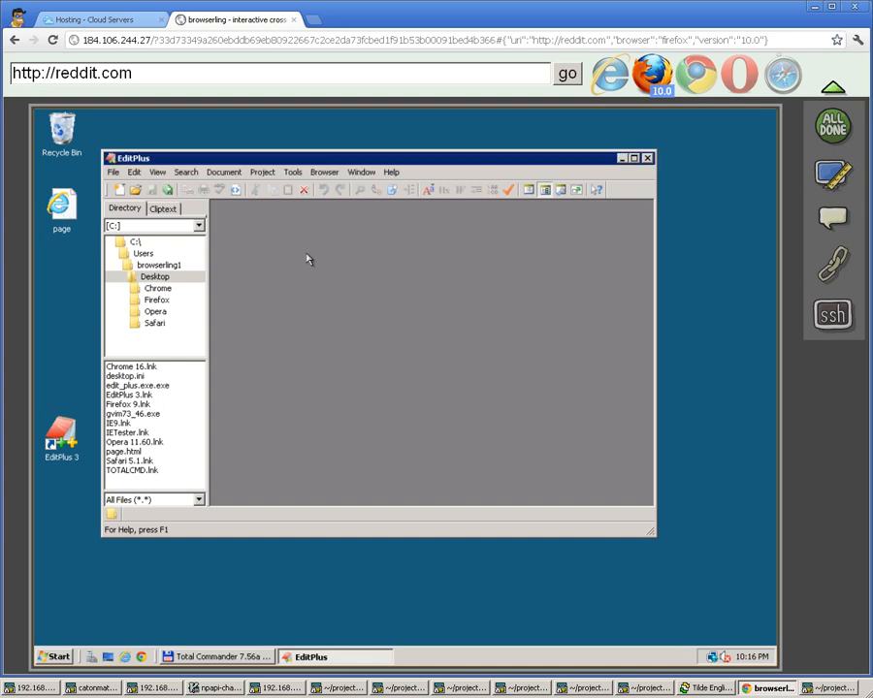
Edit page.html so the body reads 'Hello world!!', save it, and close EditPlus
double_click(126, 471)
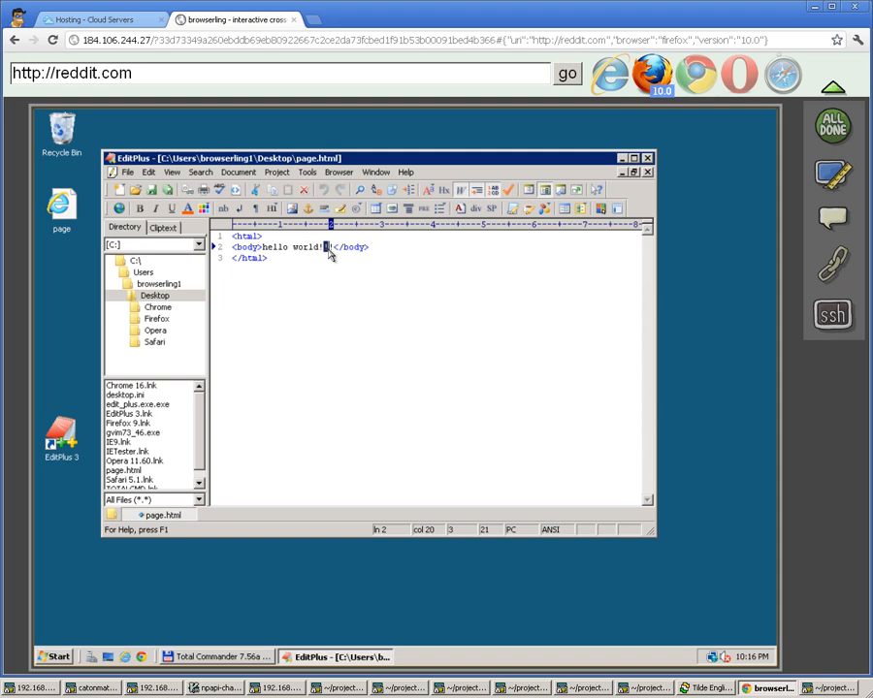
text(!)
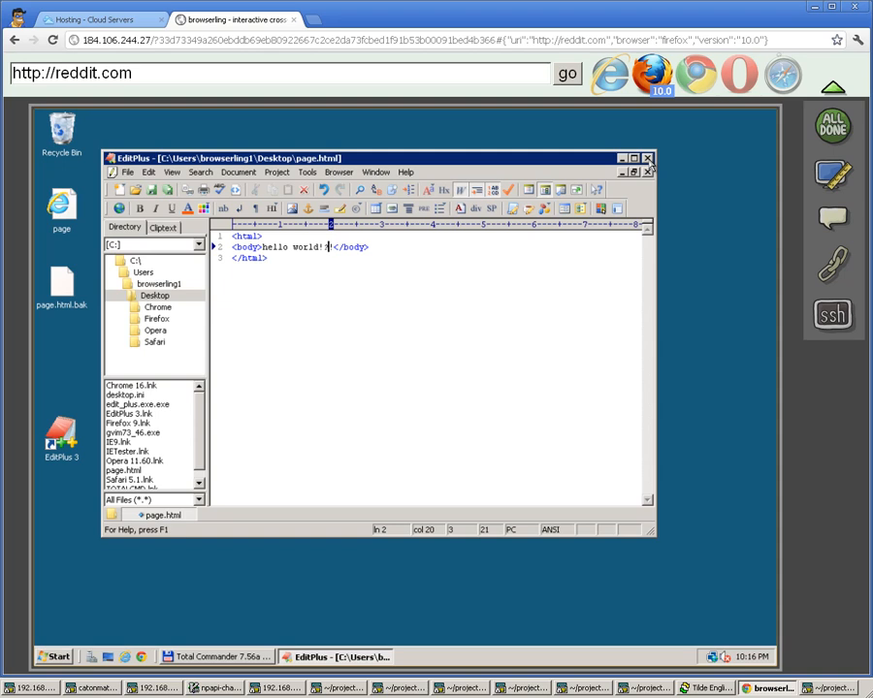
click(648, 159)
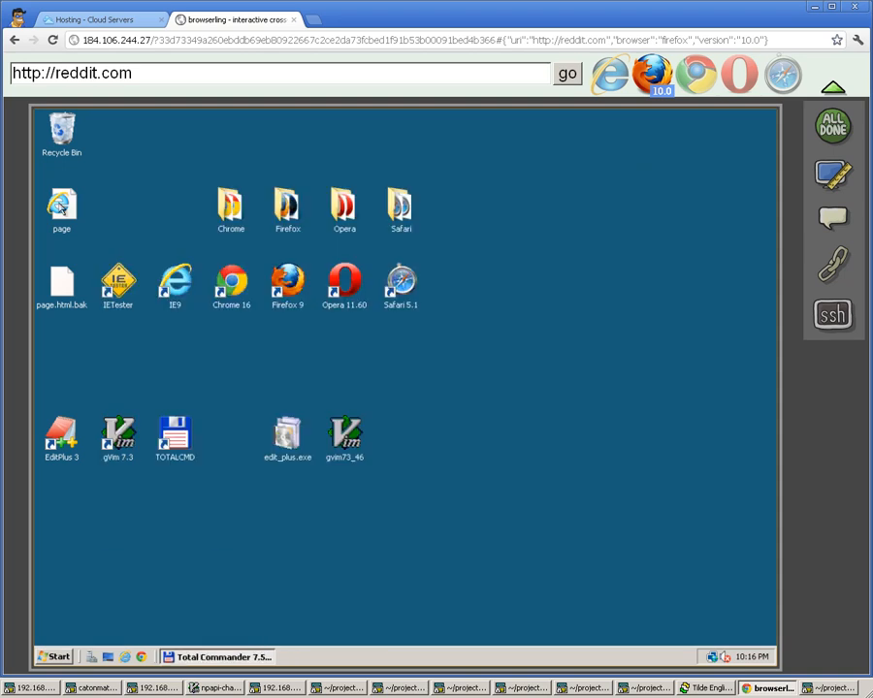
double_click(62, 206)
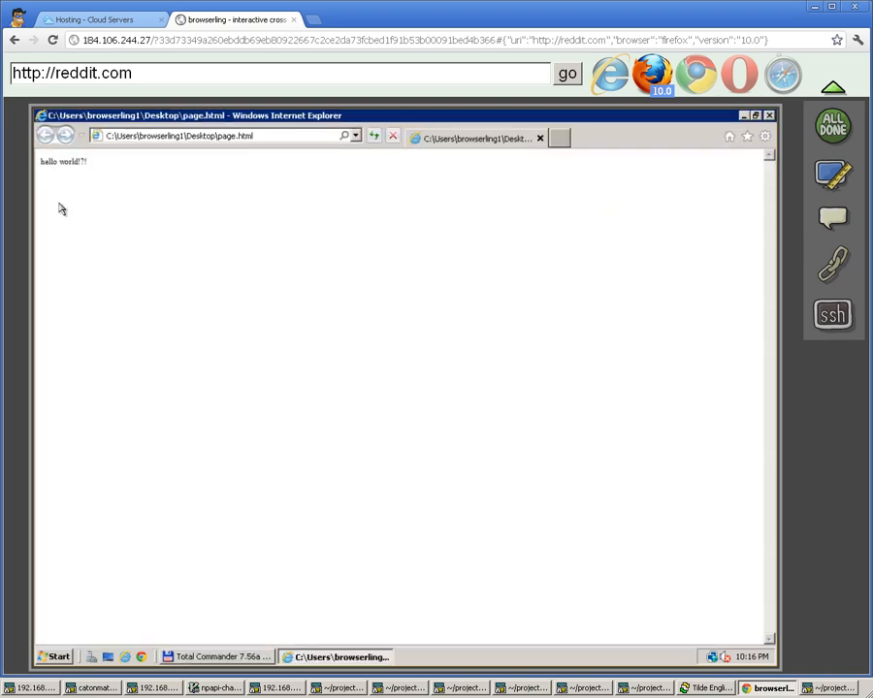
mouse_move(792, 117)
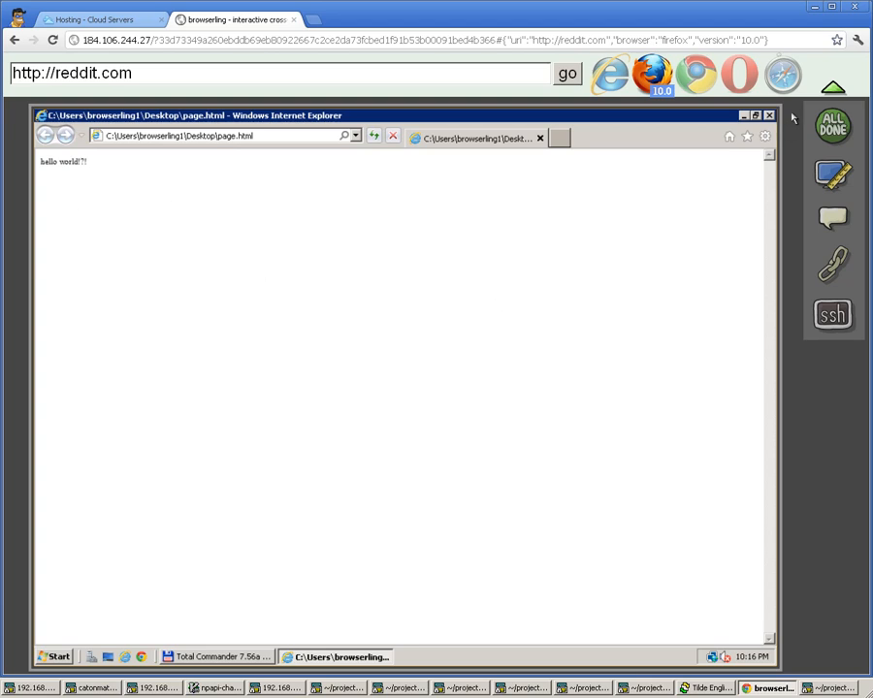
click(769, 114)
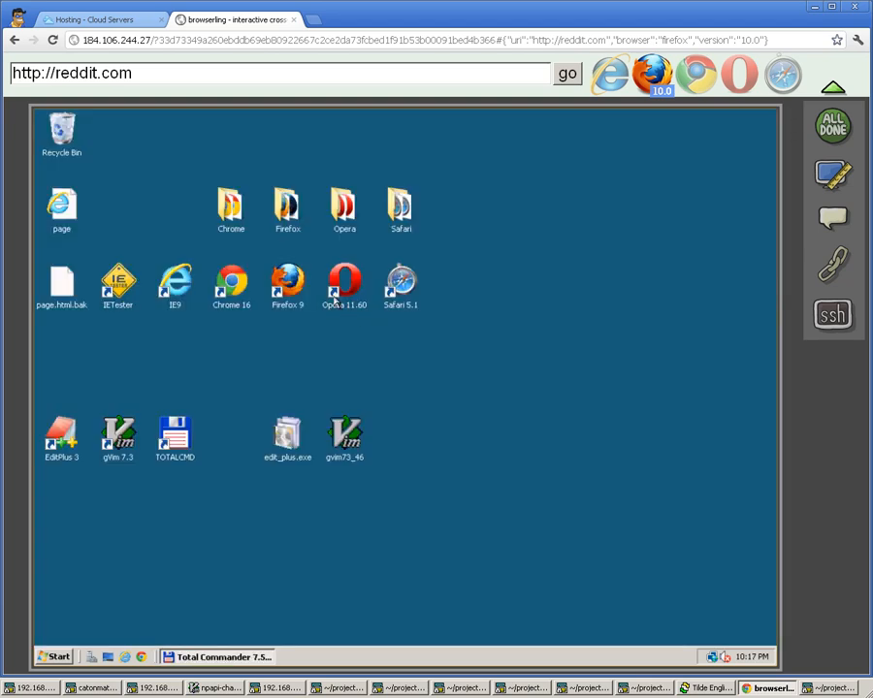
mouse_move(299, 350)
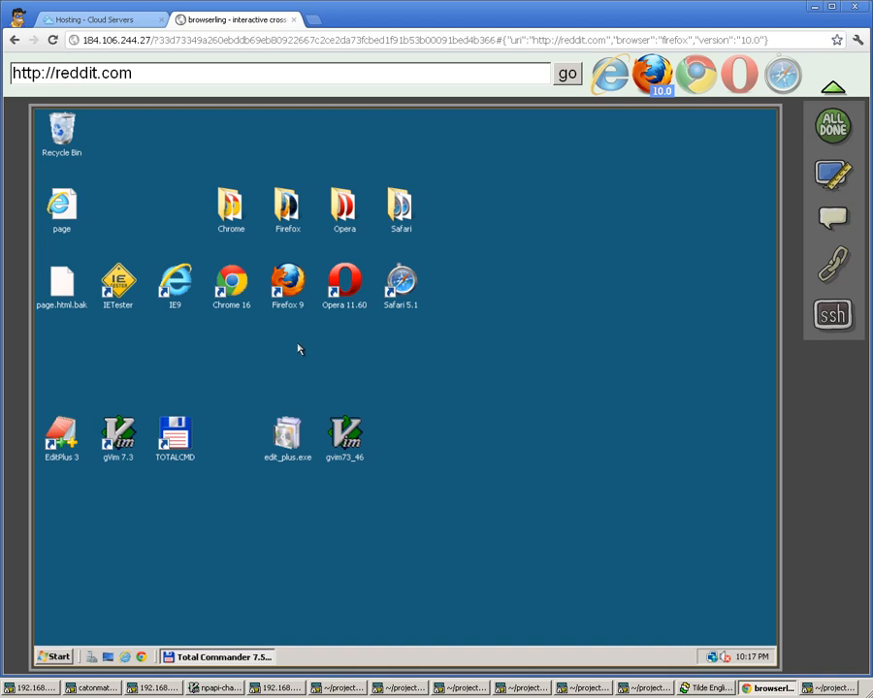
mouse_move(253, 342)
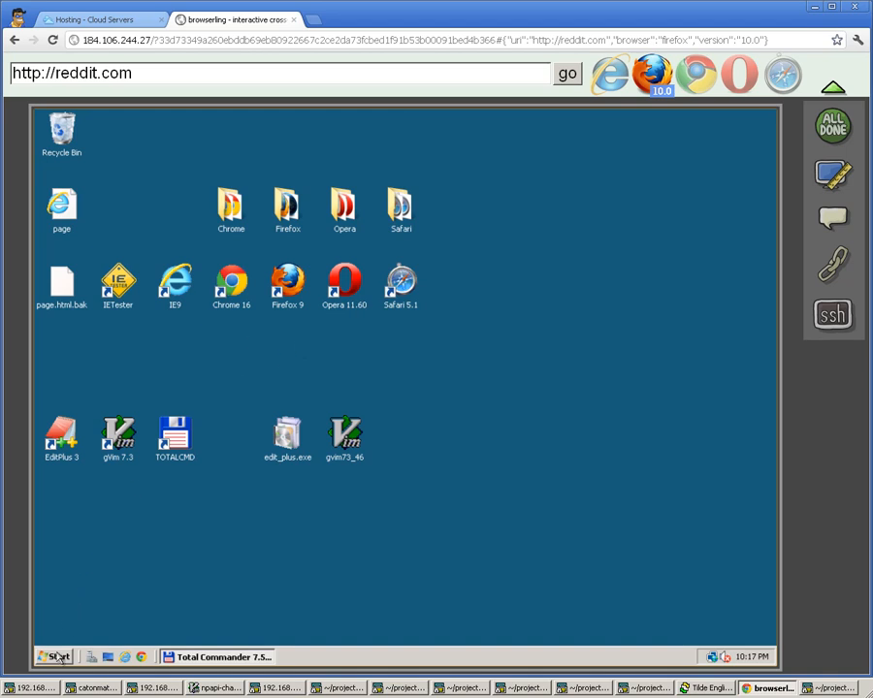
click(56, 655)
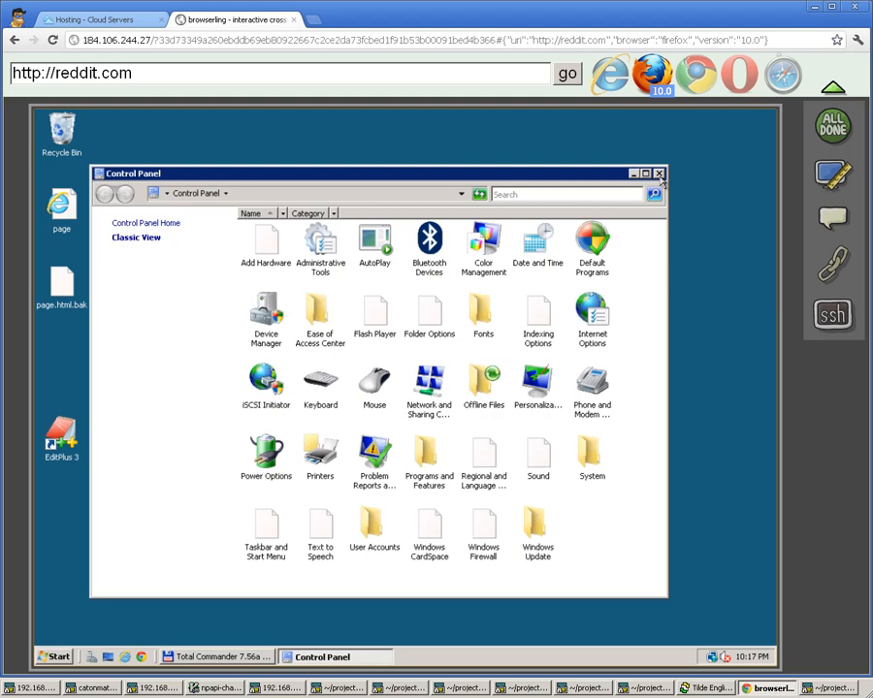
click(659, 175)
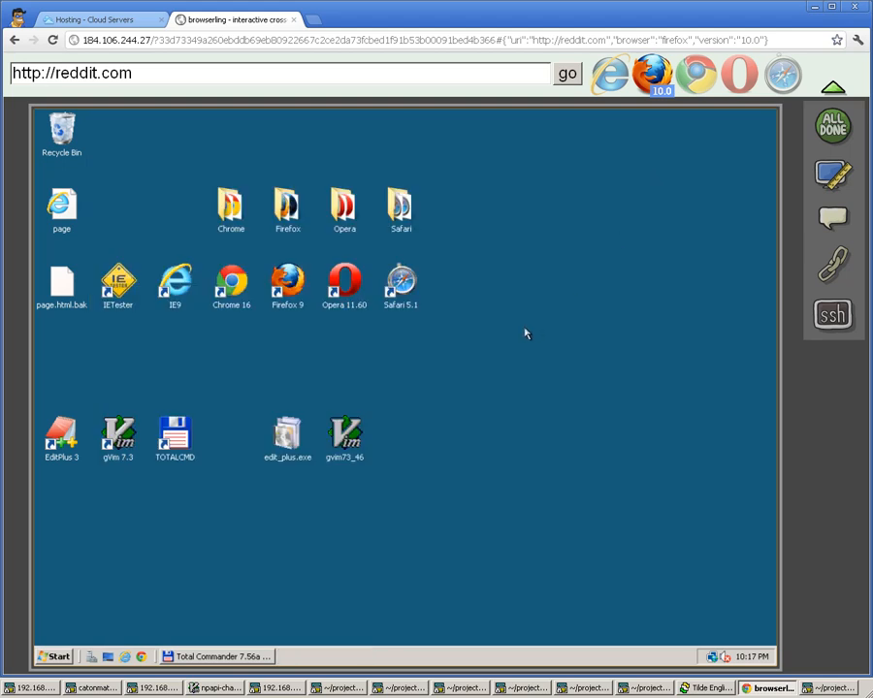
mouse_move(482, 419)
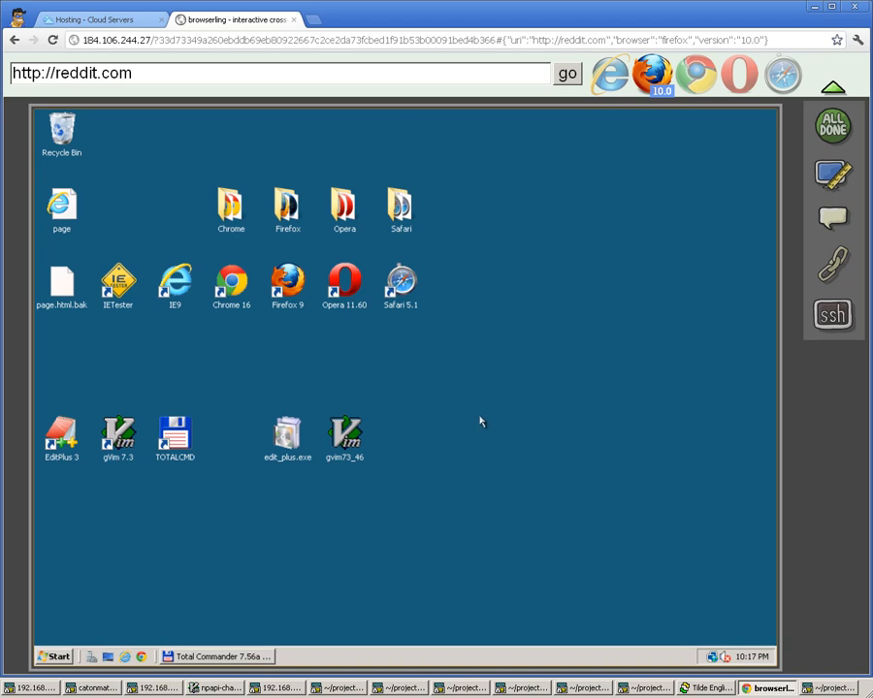